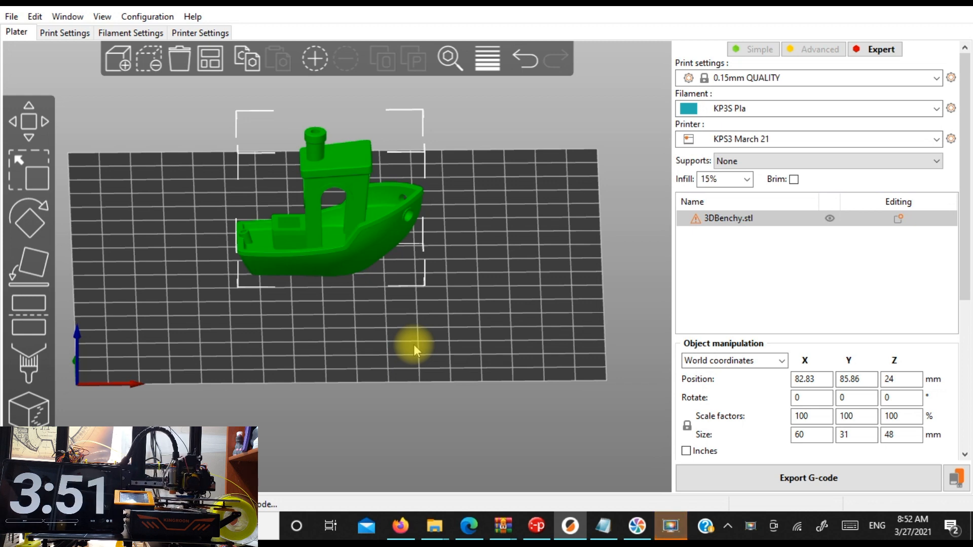
pyautogui.moveTo(829, 218)
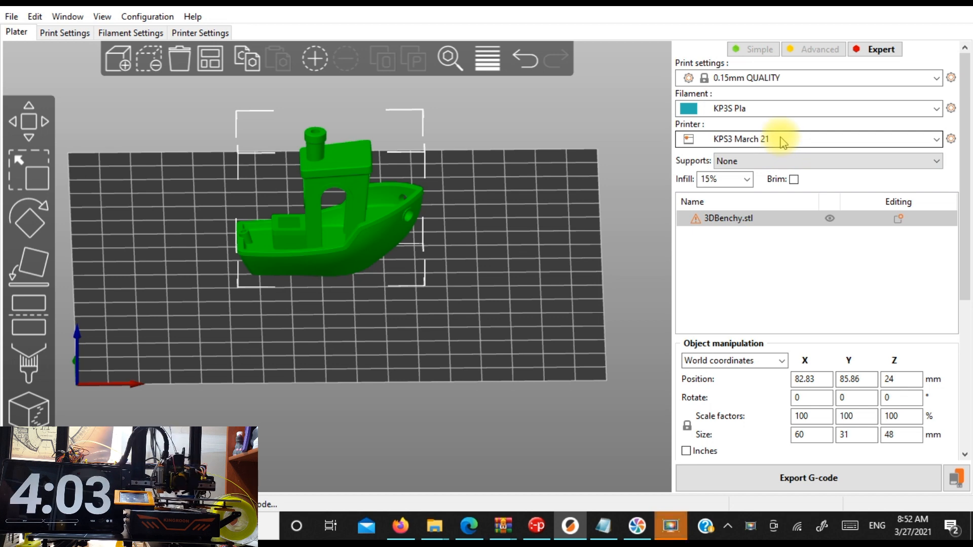
pyautogui.moveTo(785, 111)
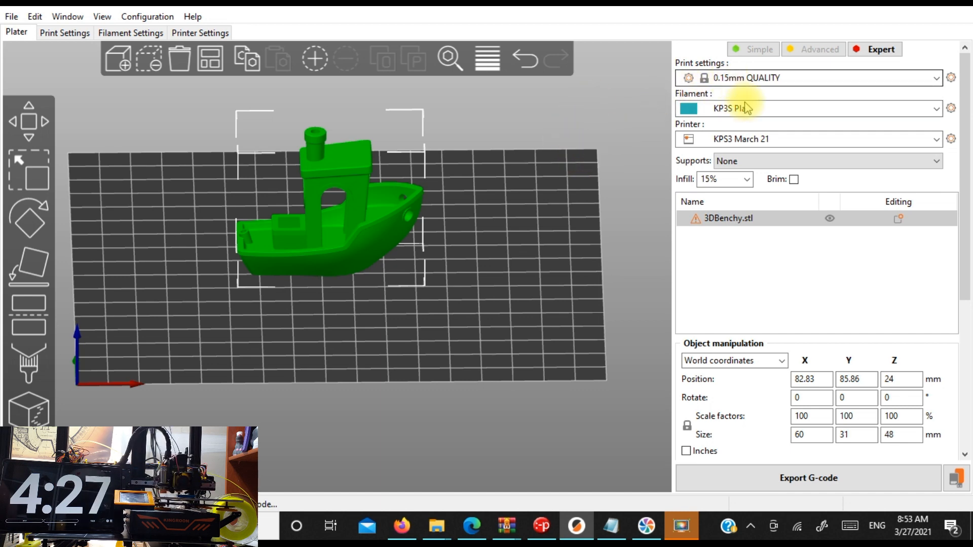
pyautogui.moveTo(751, 139)
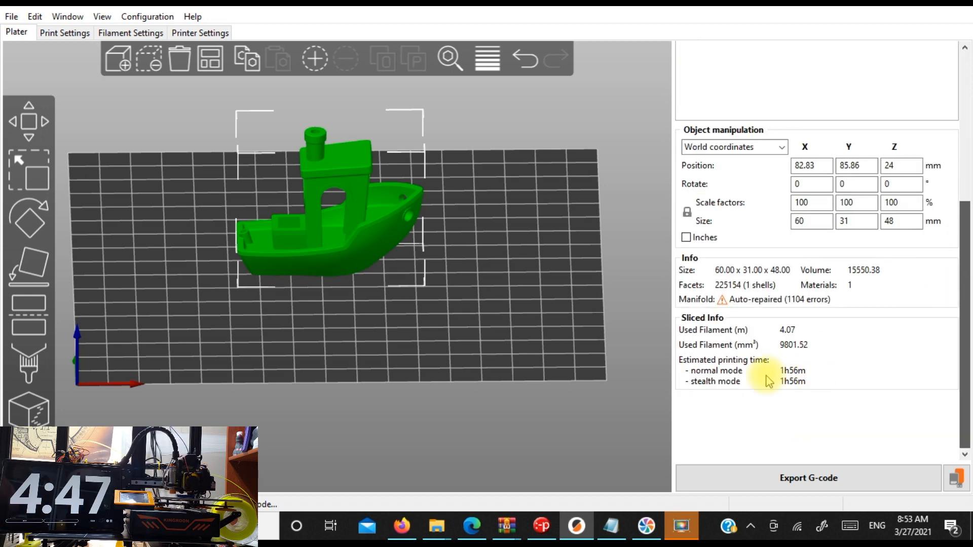
pyautogui.moveTo(814, 398)
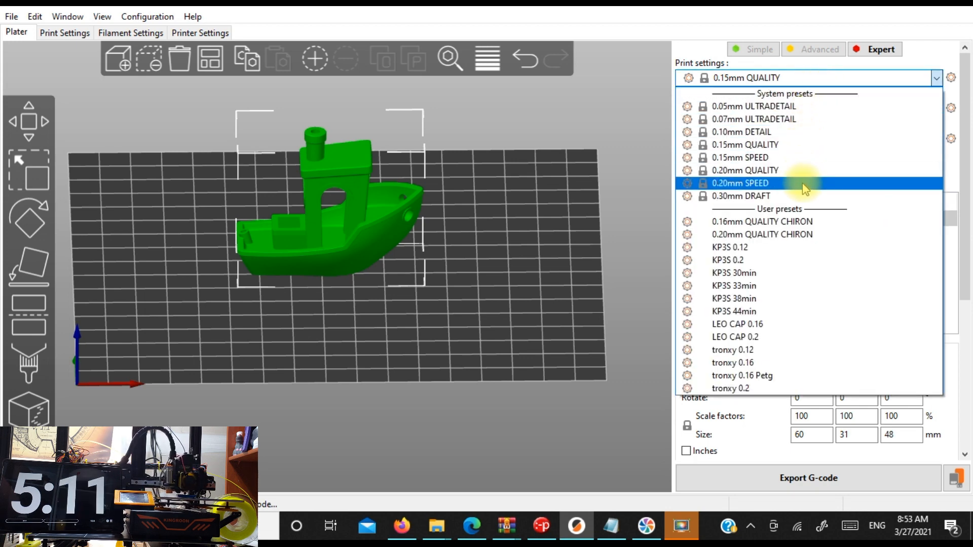
# - Select the 0.20mm SPEED print profile and reslice the Benchy back on the plater
pyautogui.click(739, 183)
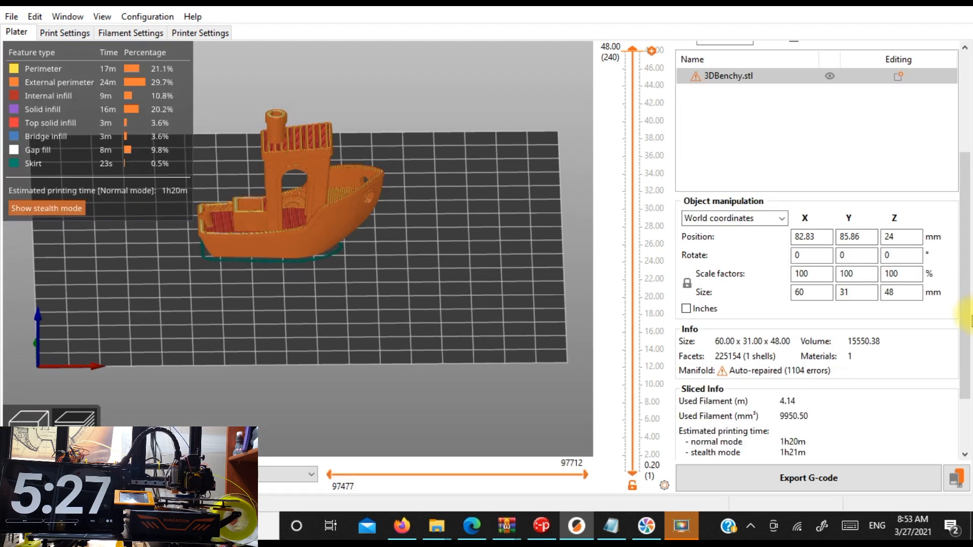
pyautogui.moveTo(917, 366)
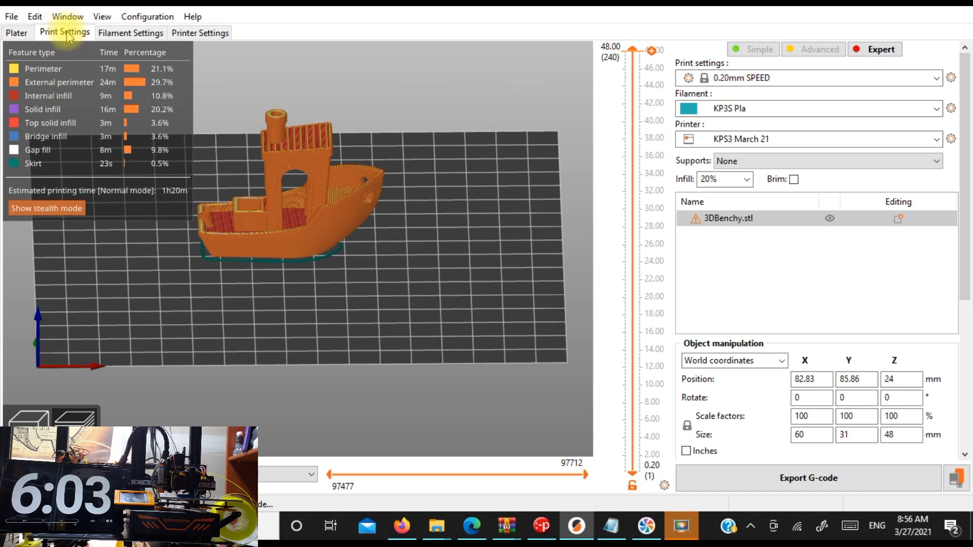
pyautogui.click(17, 33)
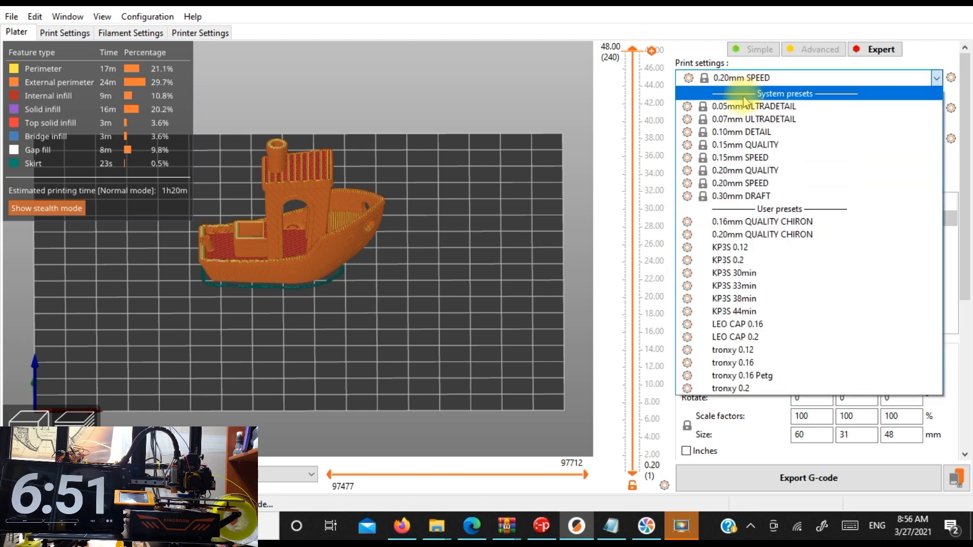
# - Choose the 0.30mm DRAFT system preset, re-slicing the Benchy into 160 layers
pyautogui.click(741, 196)
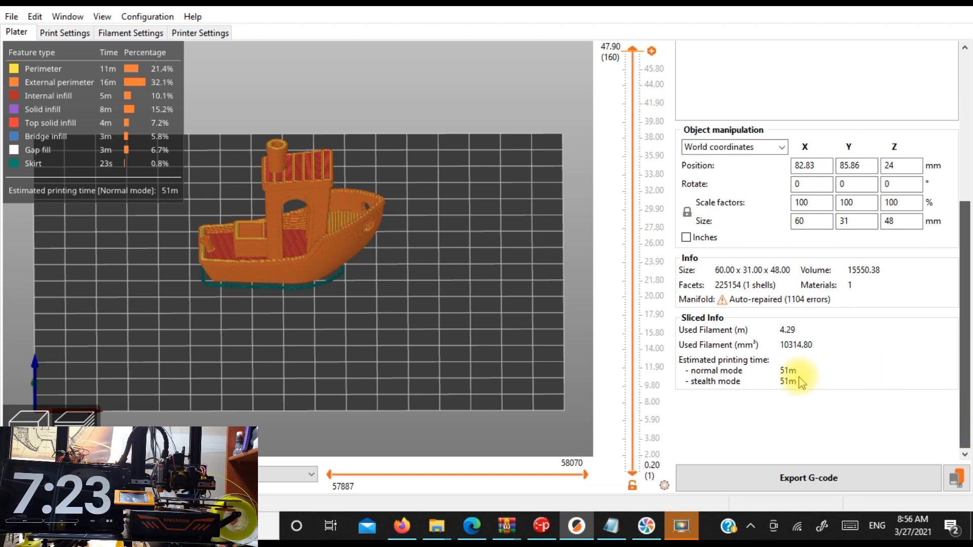
pyautogui.moveTo(398, 235)
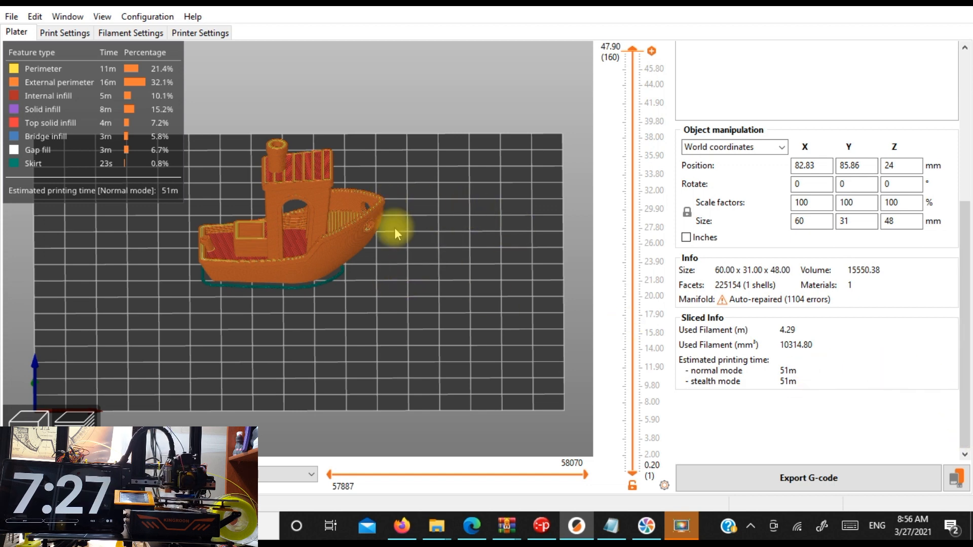
pyautogui.moveTo(401, 250)
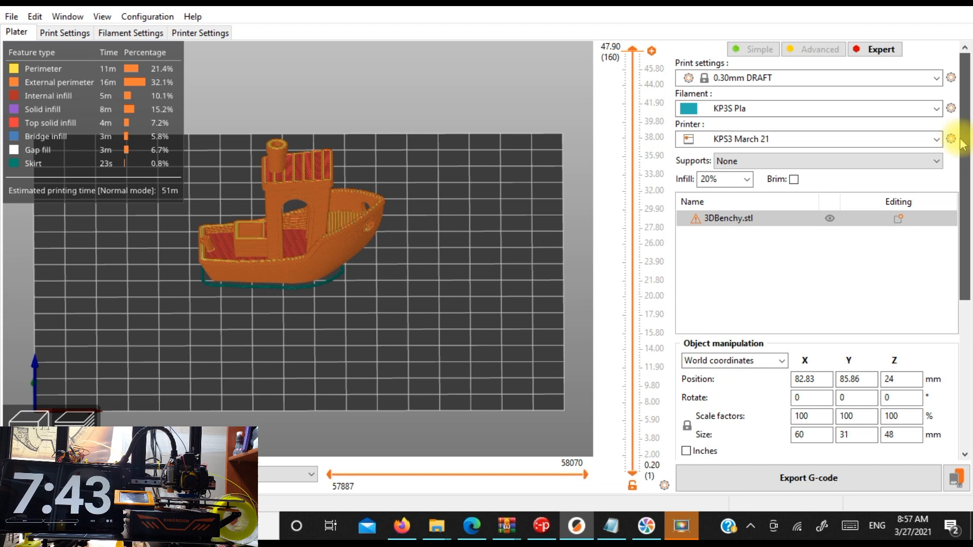
pyautogui.moveTo(414, 60)
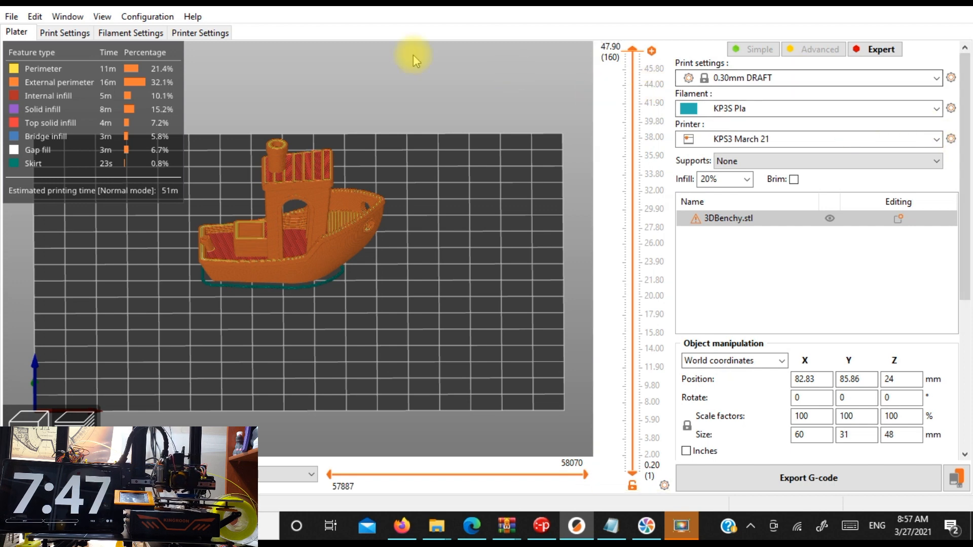
# - Set the draft layer height to 0.34 mm and reslice the Benchy into 142 layers
pyautogui.click(64, 32)
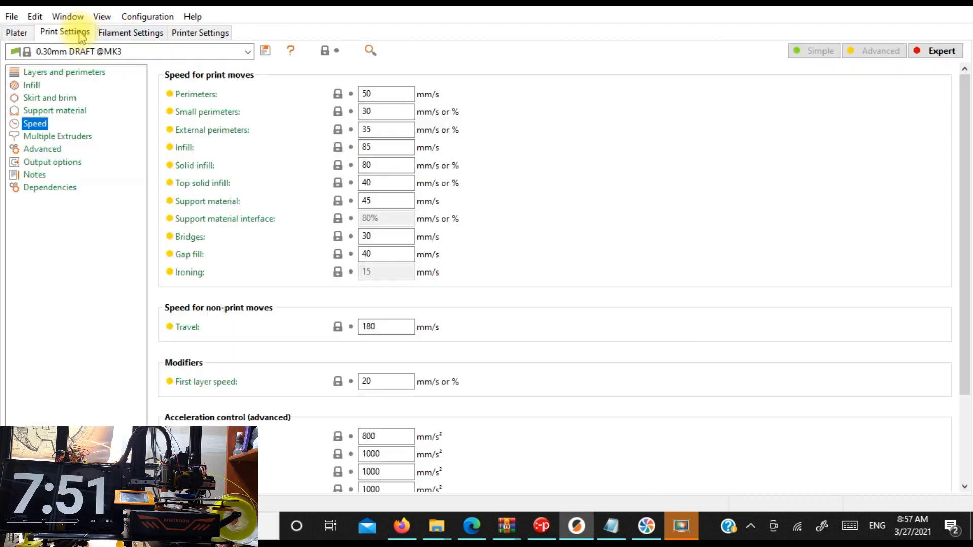
pyautogui.click(63, 72)
pyautogui.write('0.34')
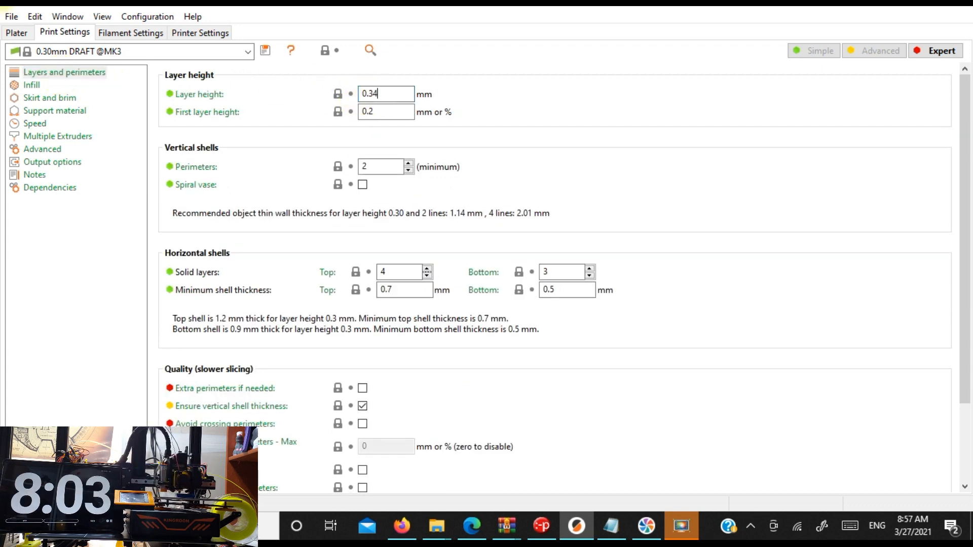
pyautogui.click(17, 33)
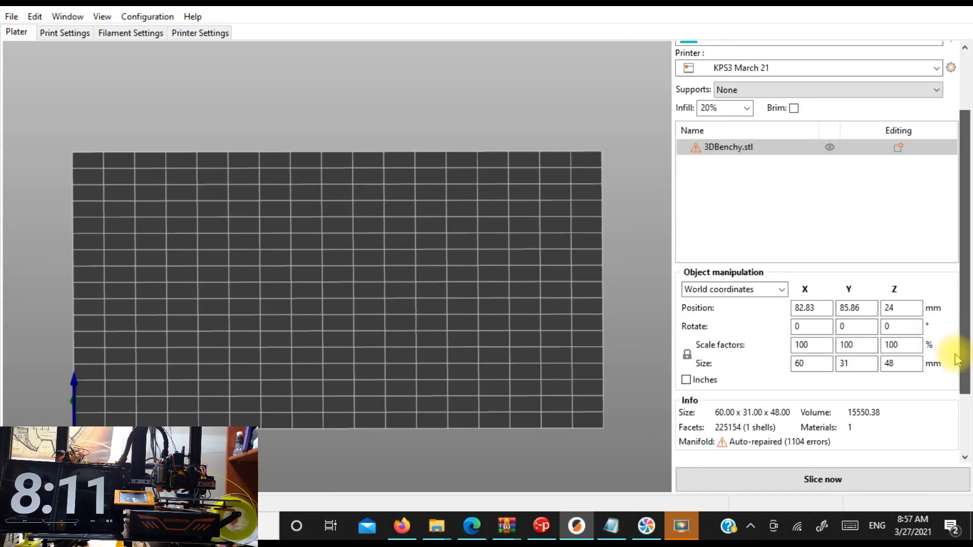
pyautogui.click(822, 479)
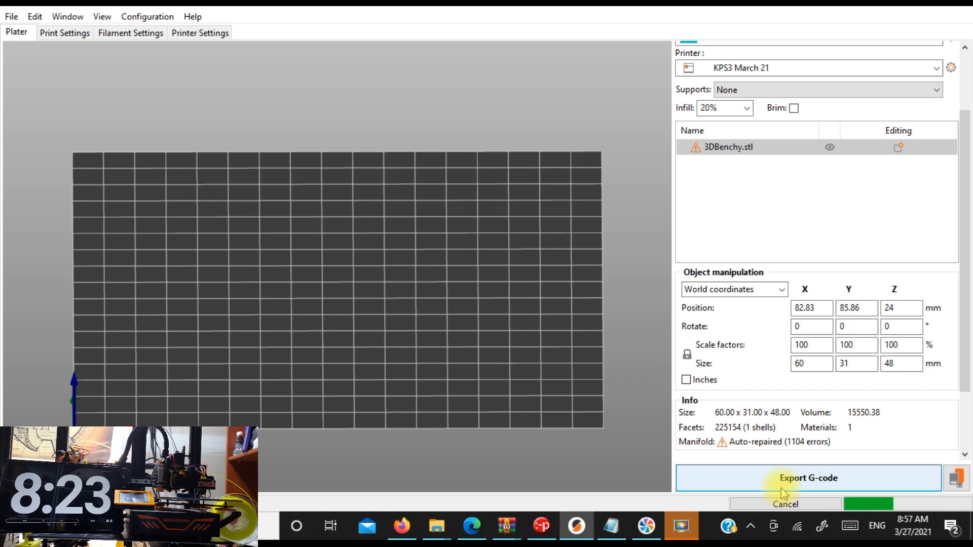
pyautogui.click(807, 478)
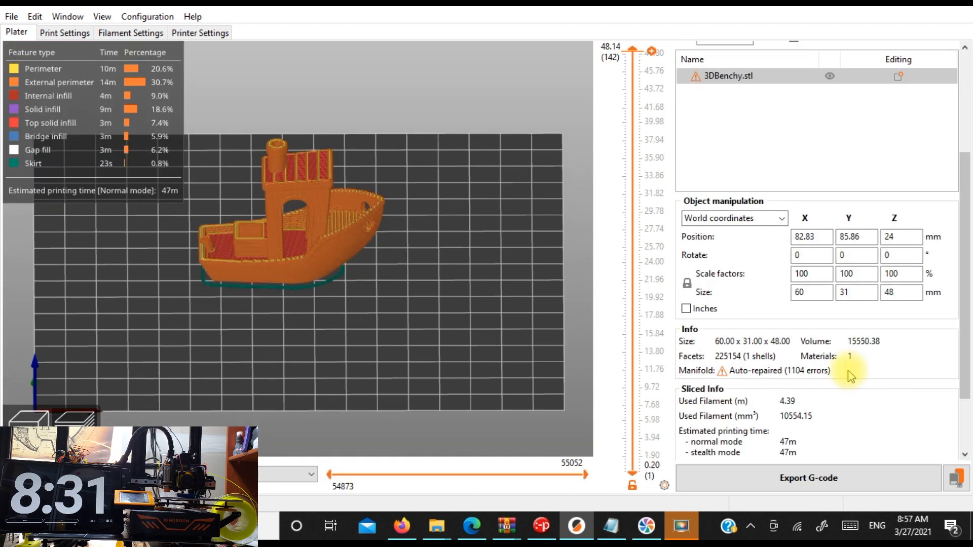
pyautogui.moveTo(788, 454)
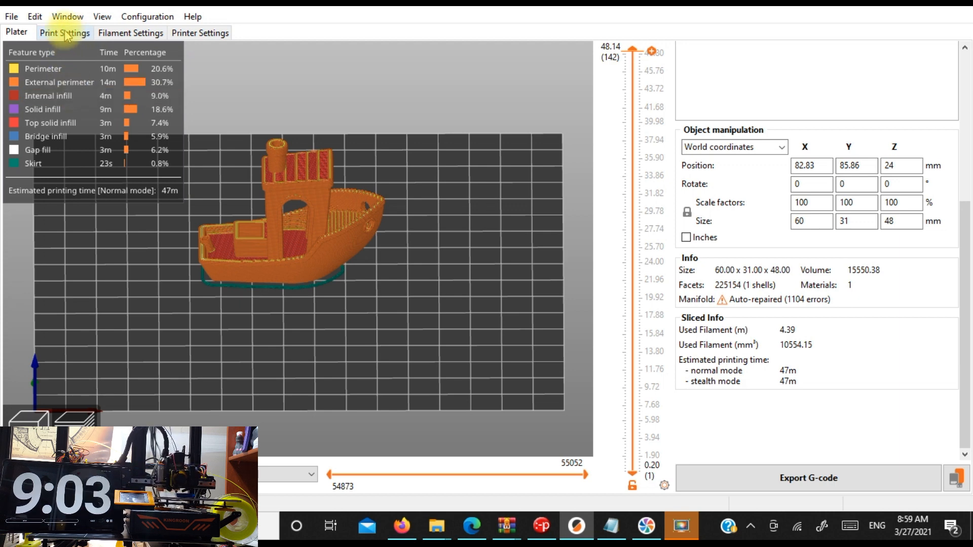
# - Set 1 perimeter, 1 top solid layer and 5% infill, then reslice the Benchy
pyautogui.click(64, 32)
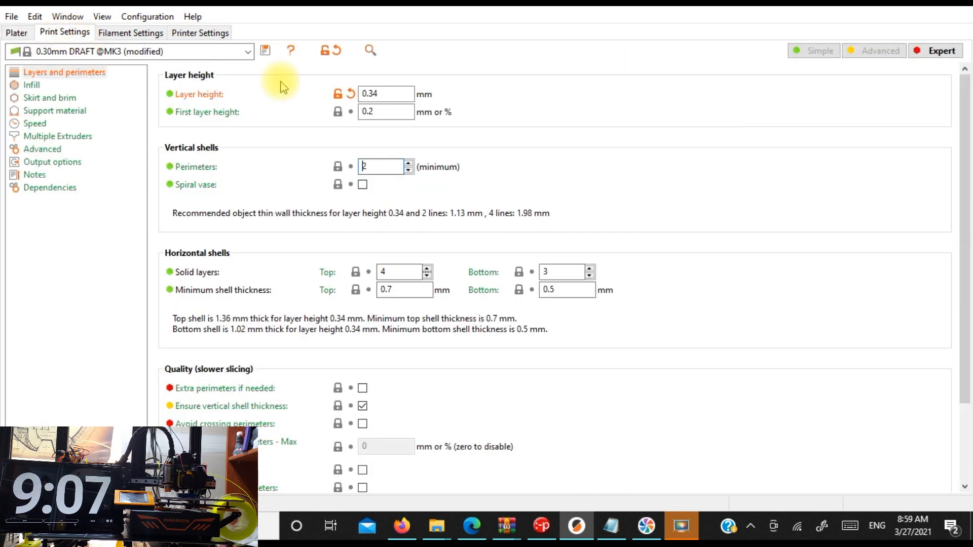
pyautogui.moveTo(409, 174)
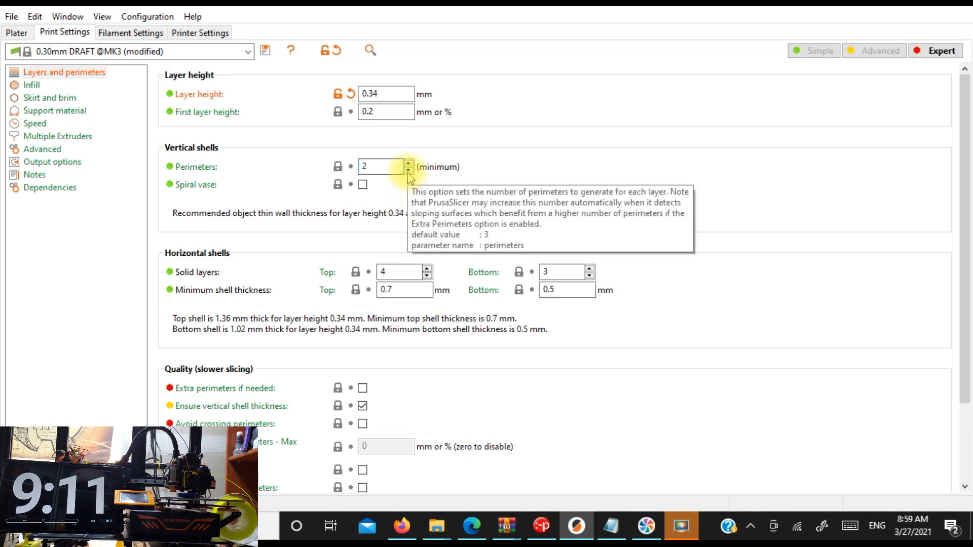
pyautogui.click(407, 171)
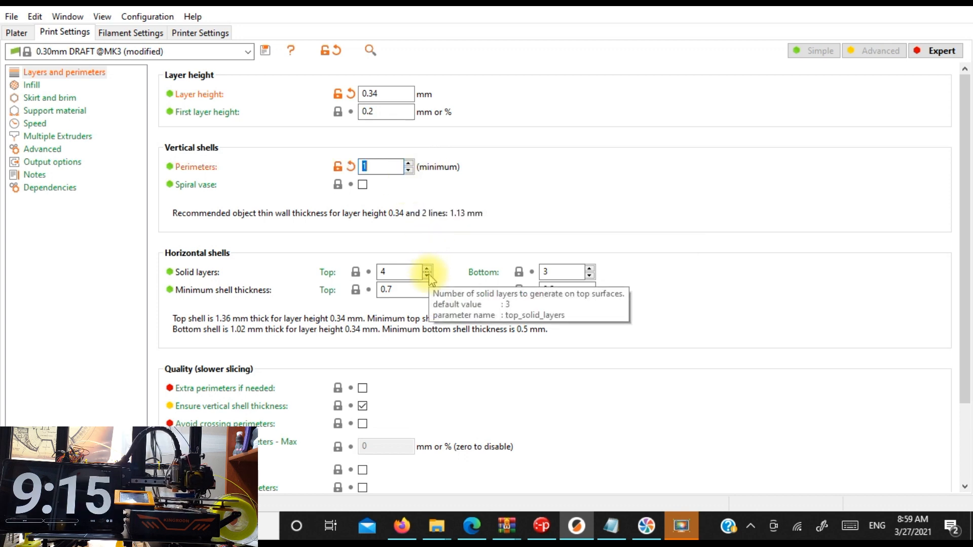
pyautogui.click(427, 276)
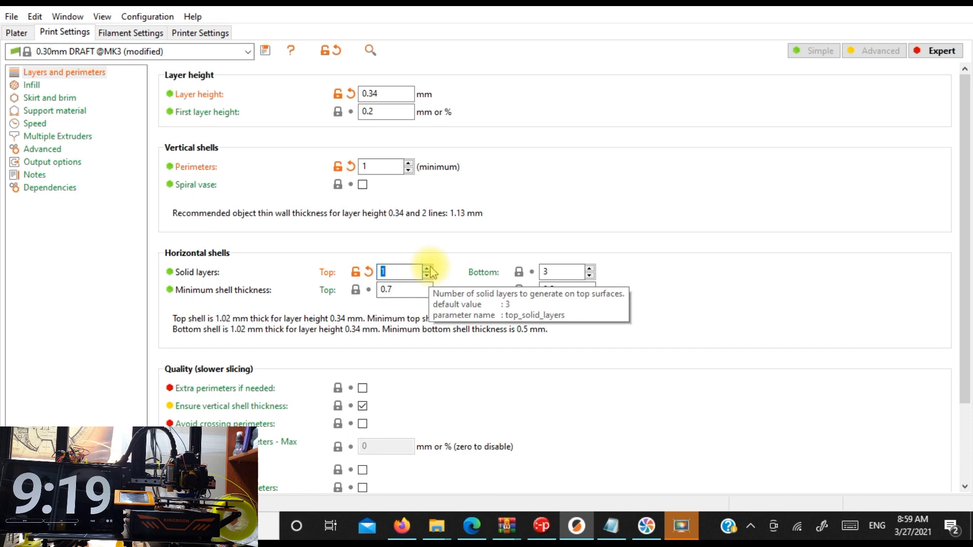
pyautogui.click(426, 268)
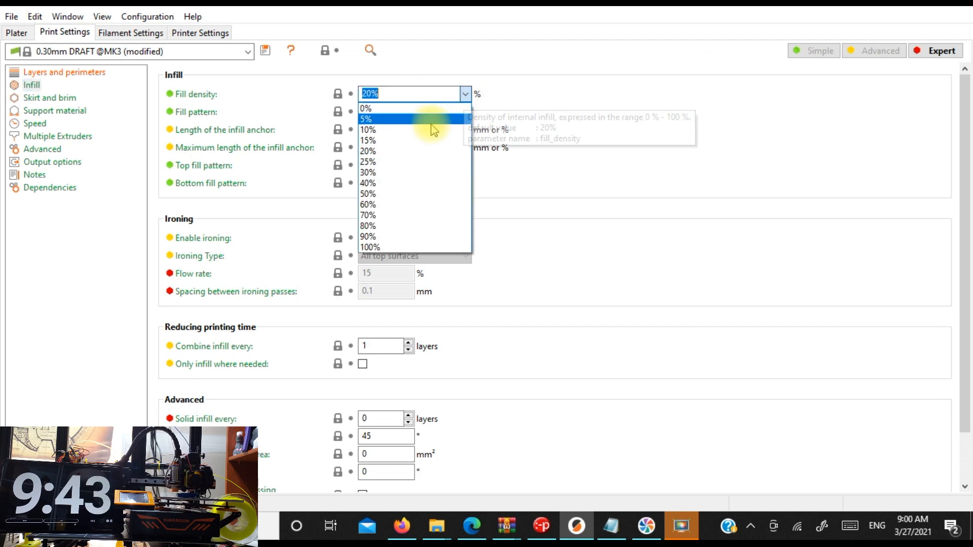
pyautogui.click(367, 118)
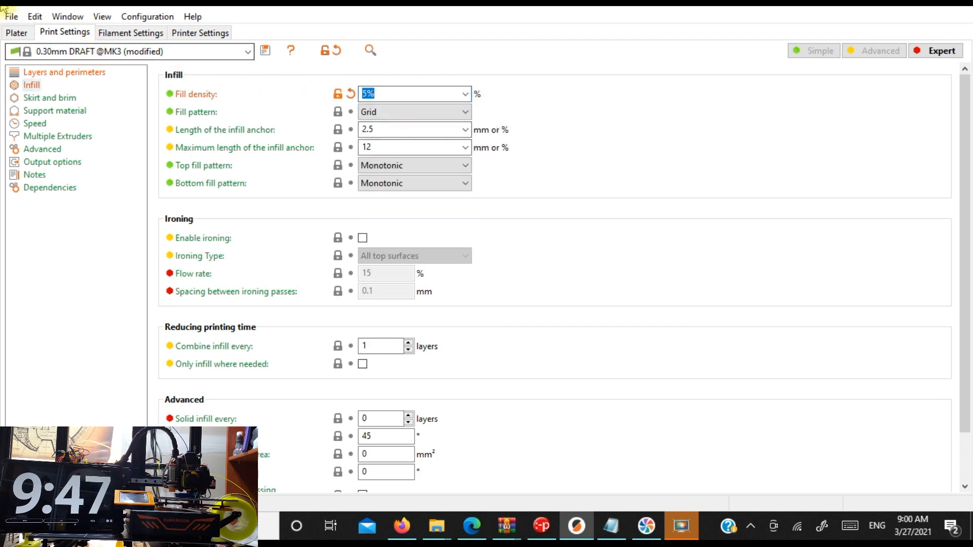
pyautogui.click(16, 33)
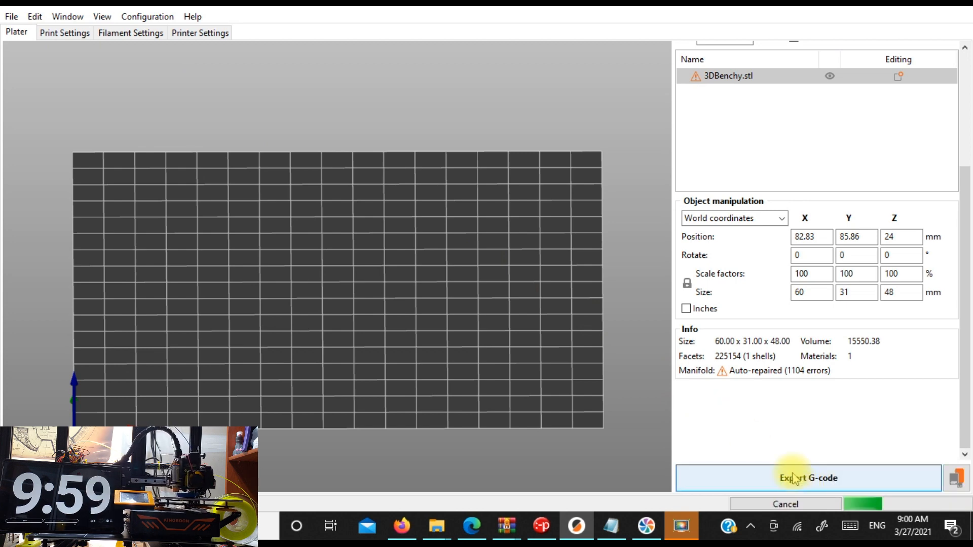
pyautogui.click(807, 478)
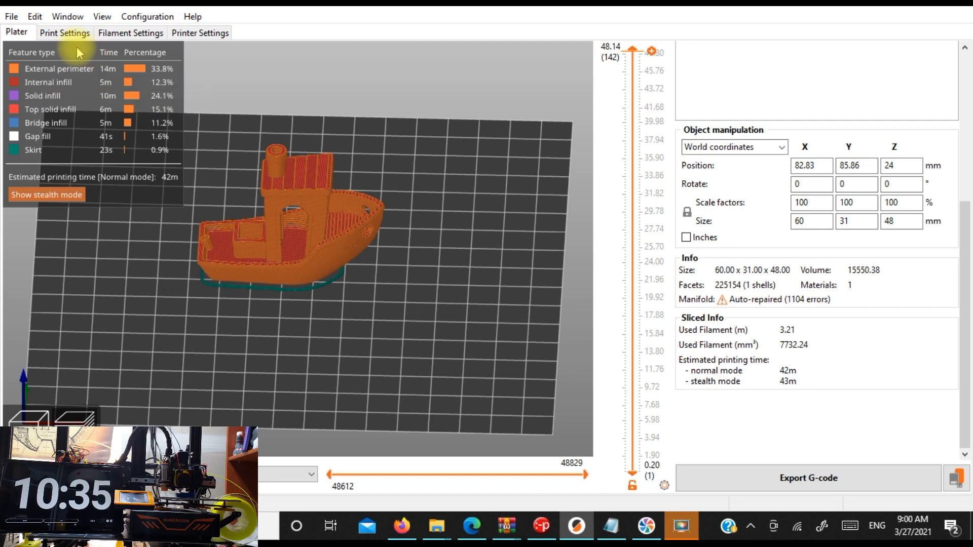
# - Double the draft print speeds, with travel at 300 mm/s and first layer at 40
pyautogui.click(65, 32)
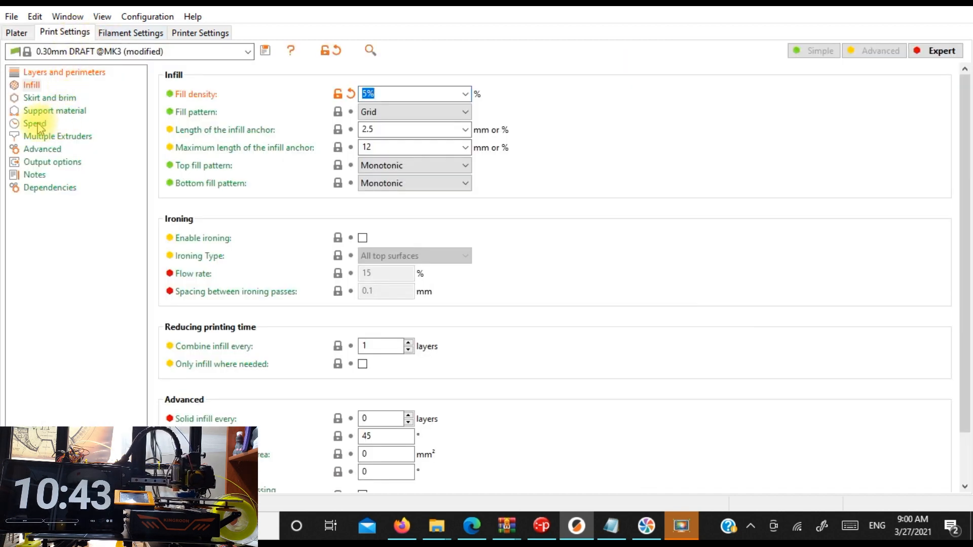
pyautogui.click(34, 123)
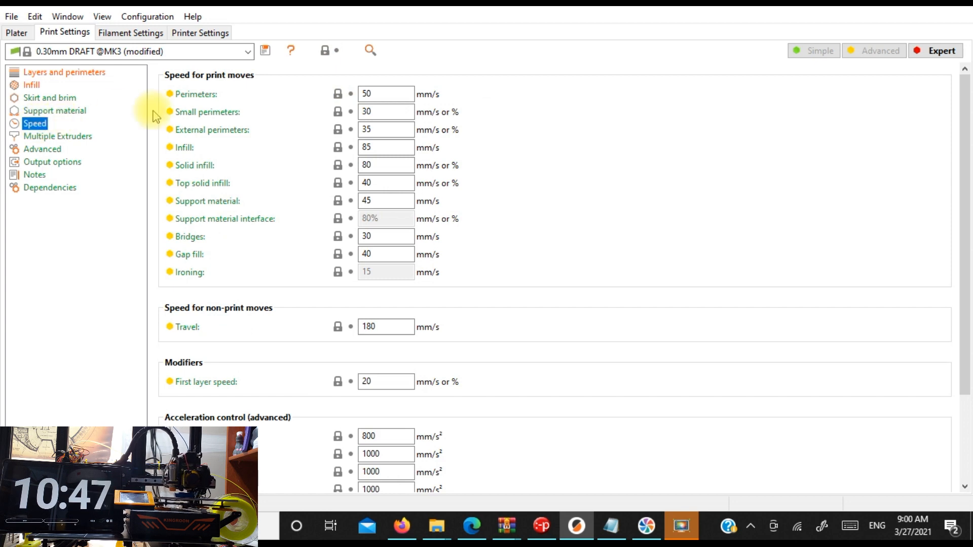
pyautogui.click(385, 94)
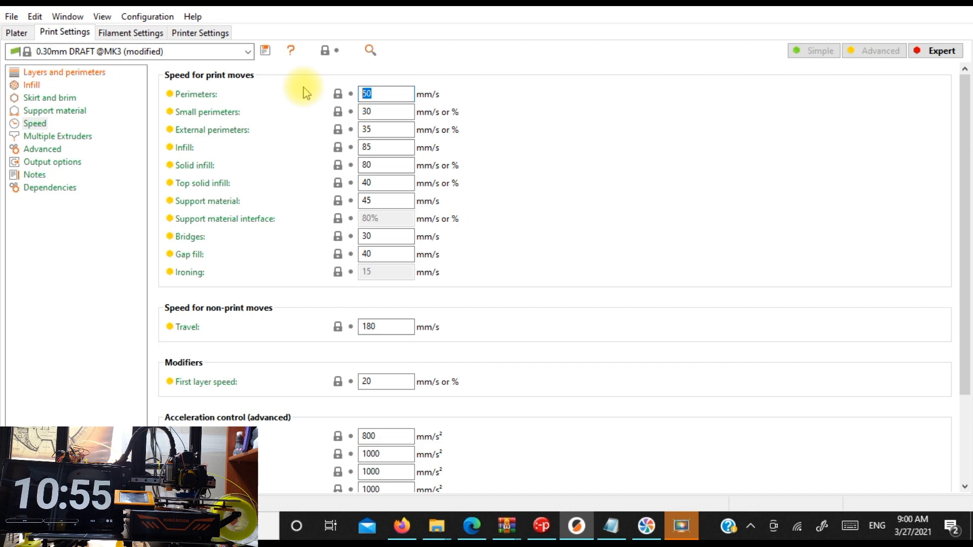
pyautogui.write('1')
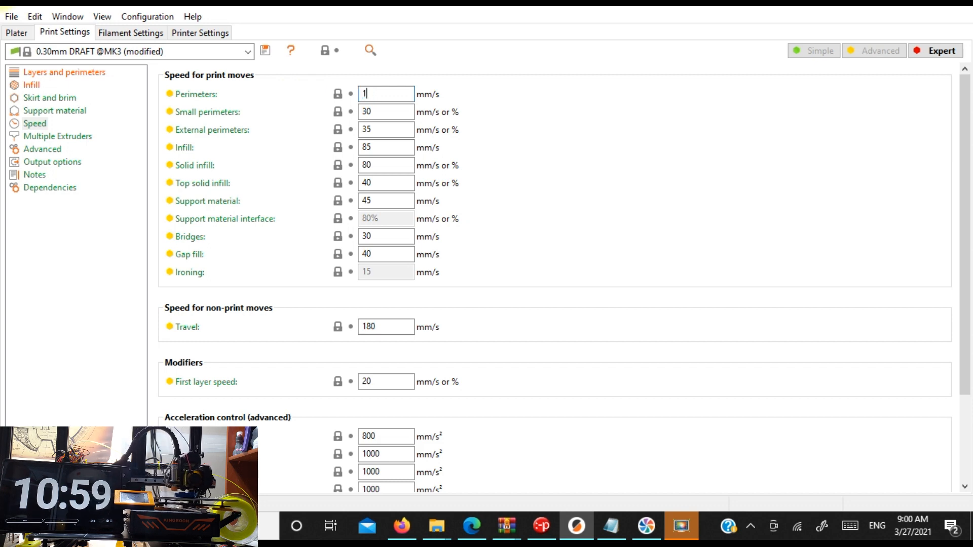
pyautogui.write('00')
pyautogui.click(386, 254)
pyautogui.write('8')
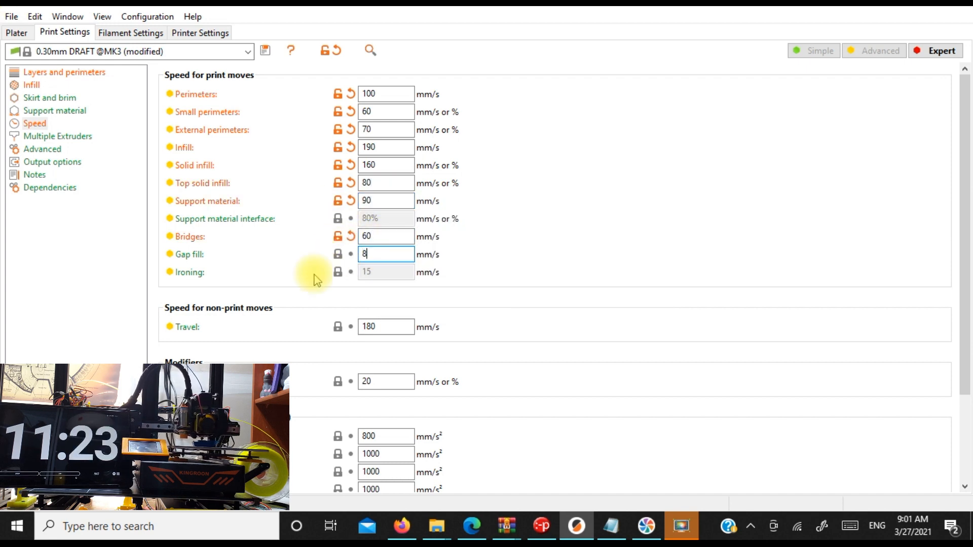
pyautogui.write('0')
pyautogui.click(386, 382)
pyautogui.write('40')
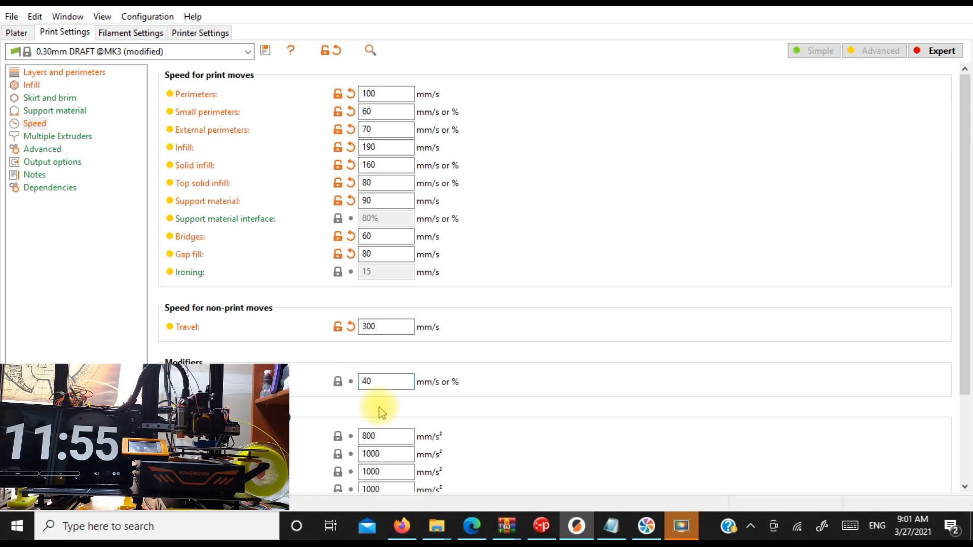
pyautogui.scroll(-3)
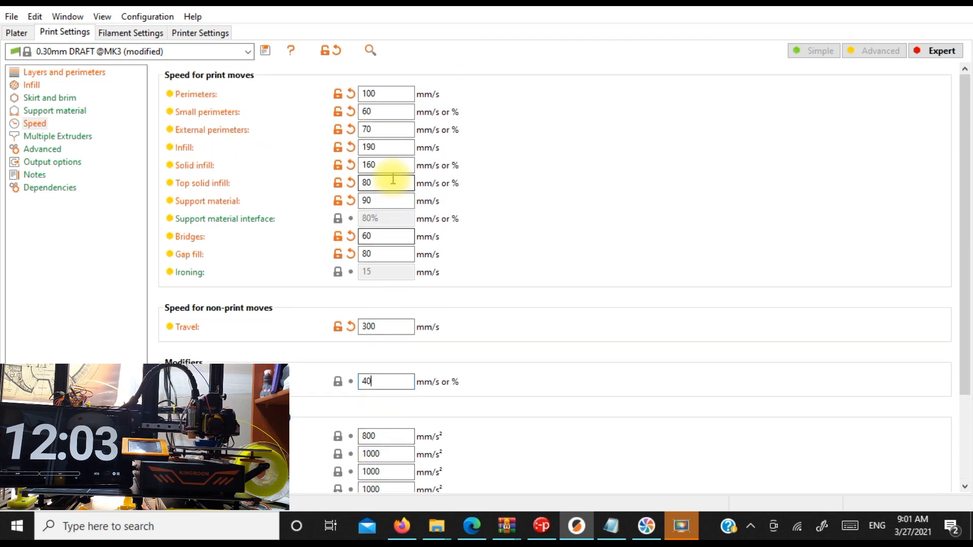
pyautogui.scroll(-3)
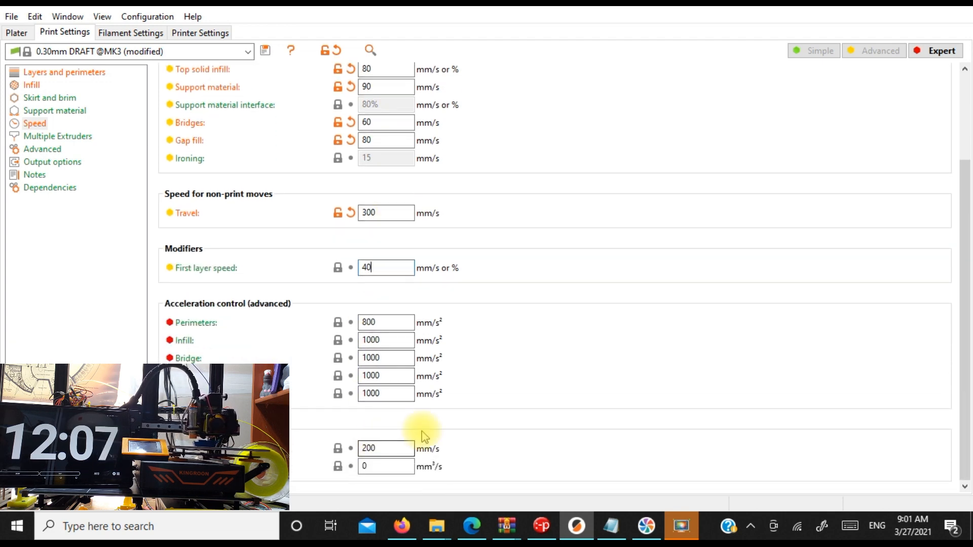
pyautogui.click(16, 32)
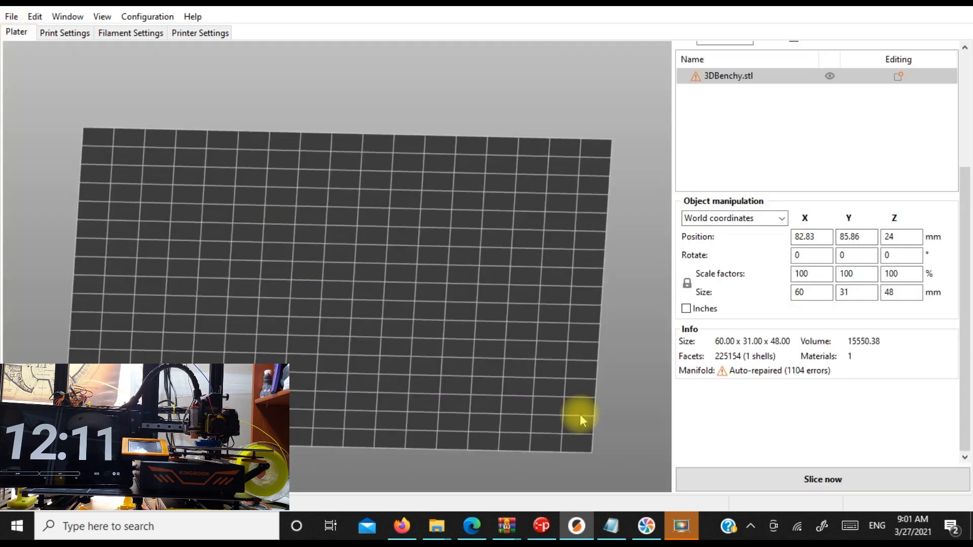
# - Reslice the faster Benchy for a 38-minute, 3.21 m filament estimate, then reopen print settings
pyautogui.click(823, 479)
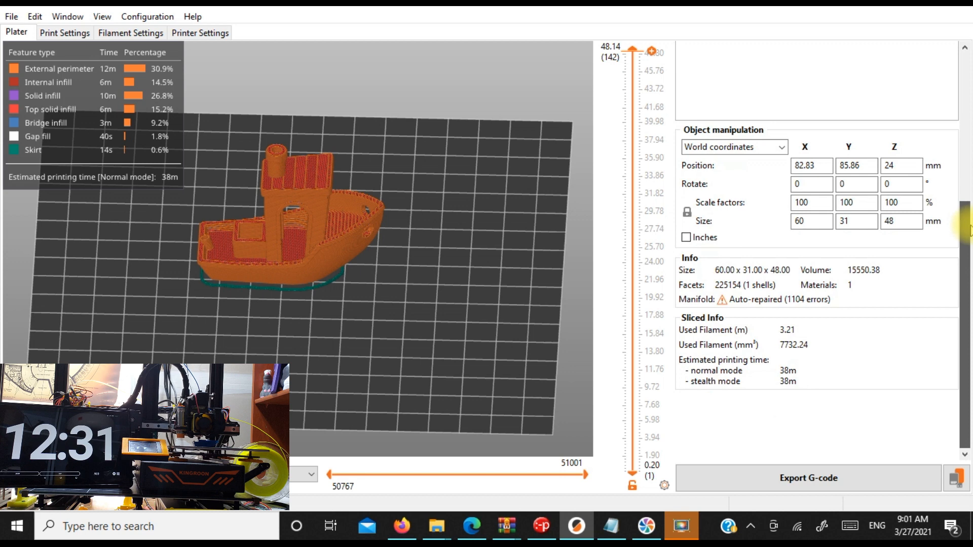
pyautogui.moveTo(761, 444)
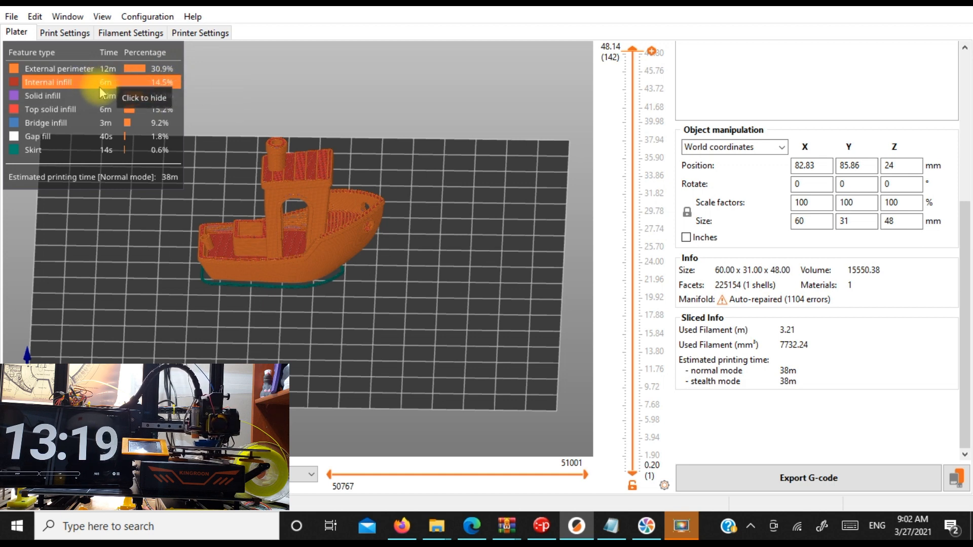
pyautogui.click(65, 33)
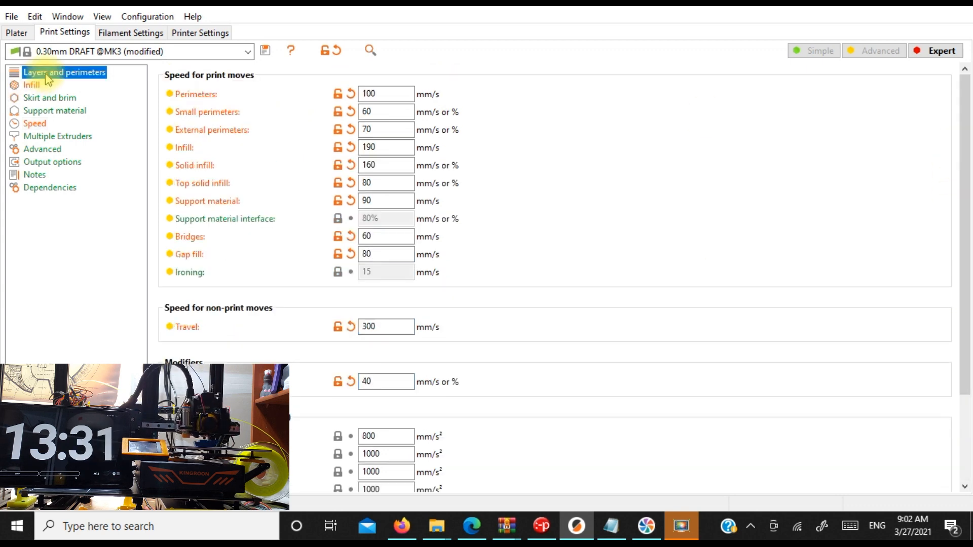
# - Change the infill pattern to Gyroid and set the top fill pattern to Rectilinear
pyautogui.click(64, 72)
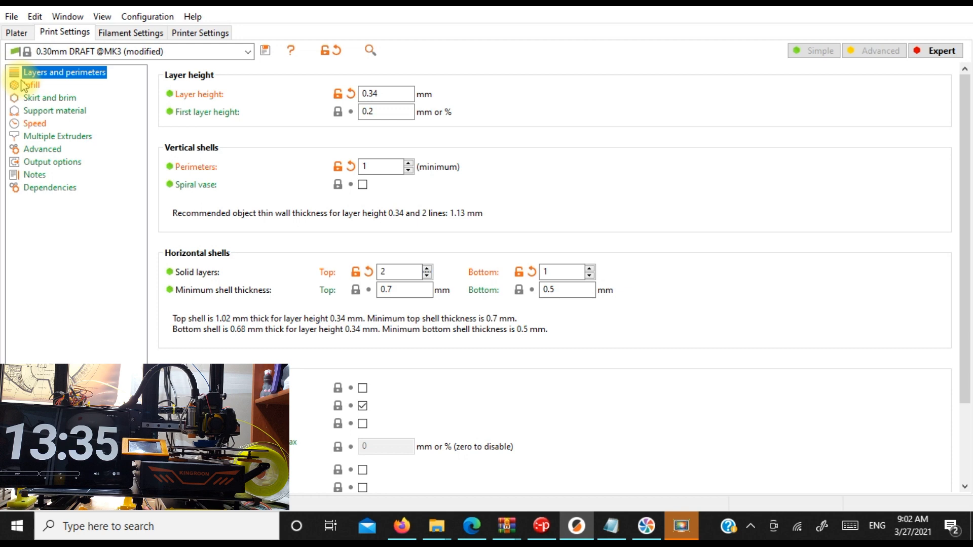
pyautogui.click(413, 112)
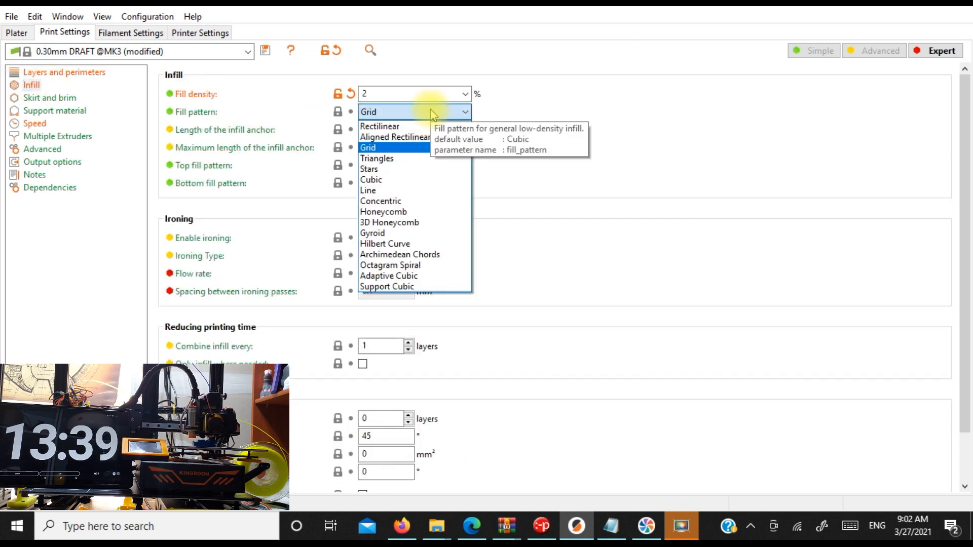
pyautogui.click(373, 232)
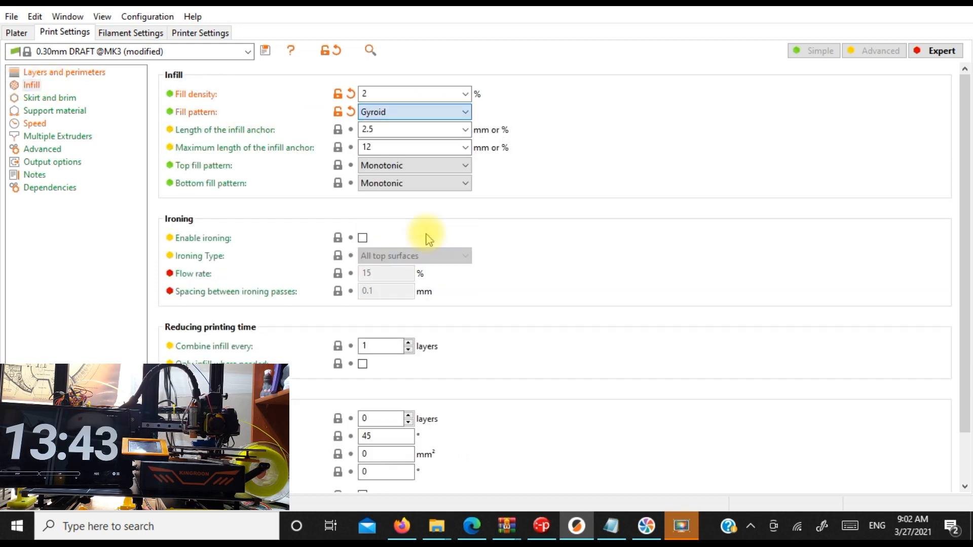
pyautogui.click(413, 166)
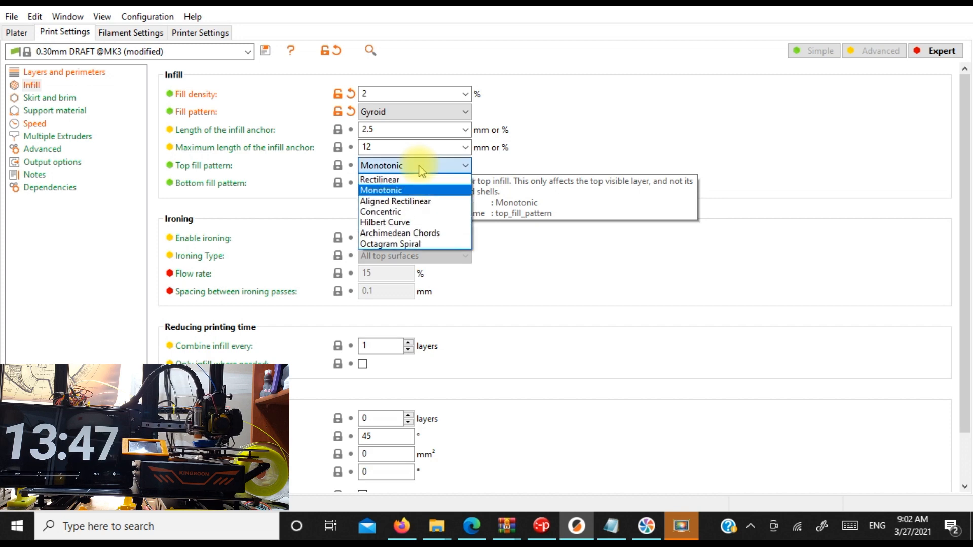
pyautogui.click(379, 179)
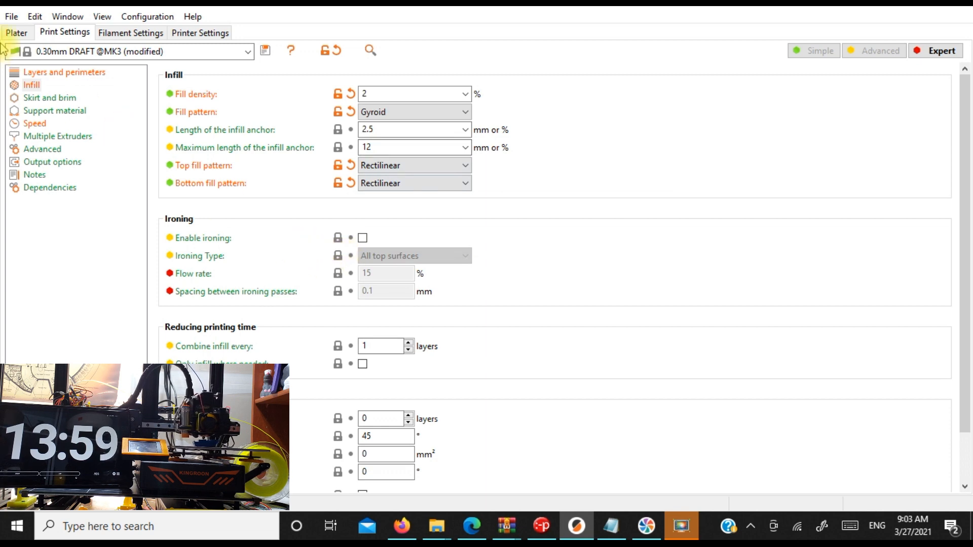
# - View the re-sliced Benchy's 35-minute estimate and look into its lowest layers near 7 mm
pyautogui.click(17, 31)
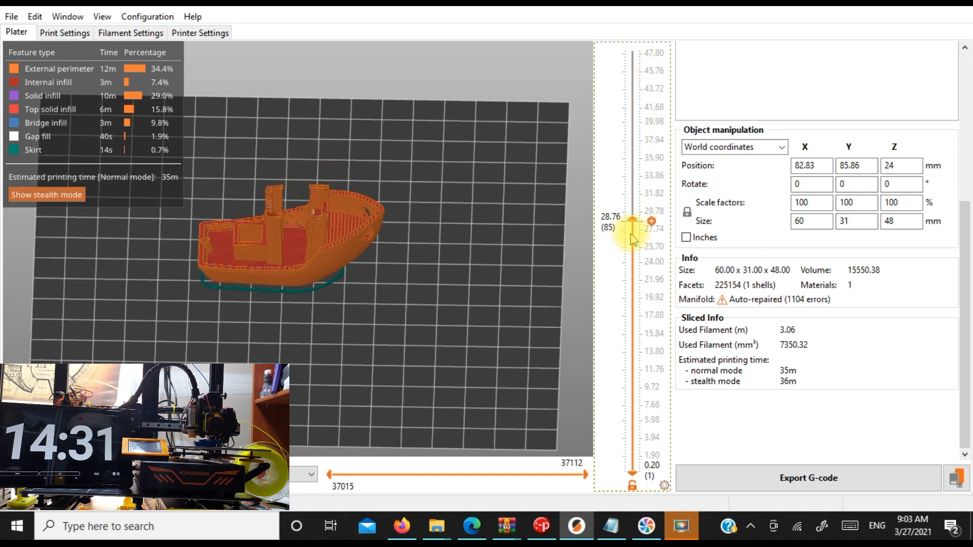
pyautogui.moveTo(632, 222); pyautogui.dragTo(632, 418)
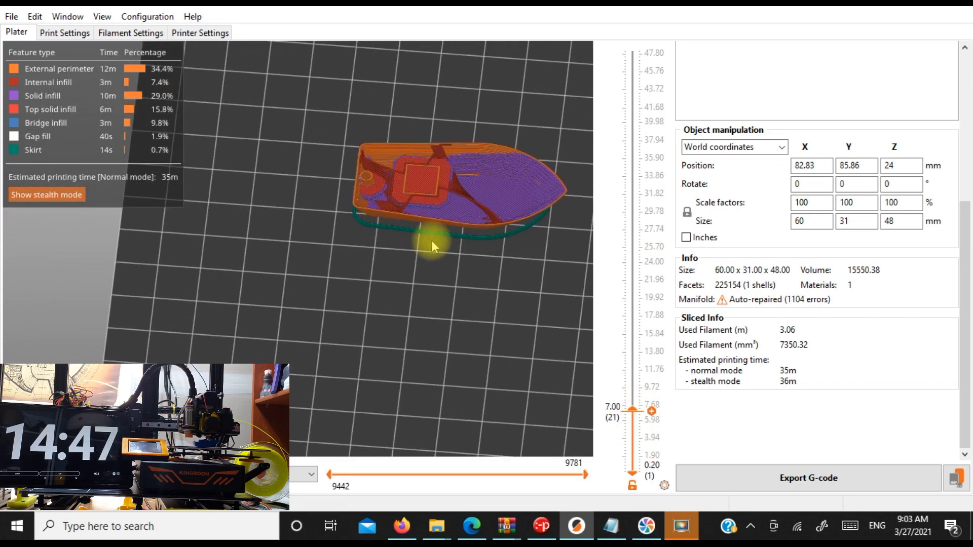
pyautogui.moveTo(435, 247); pyautogui.dragTo(375, 293)
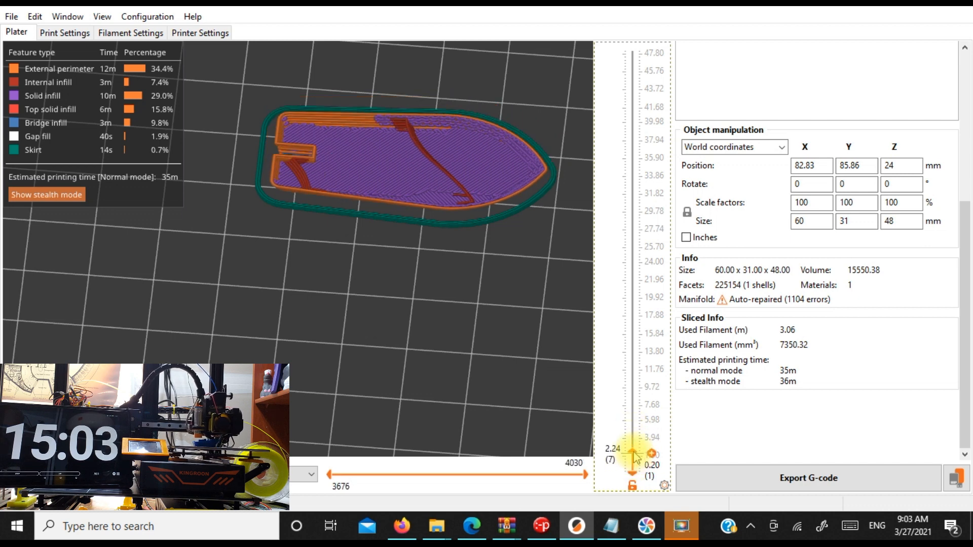
# - Step the layer preview through about 4, 6 and 7 mm, then back to full height
pyautogui.moveTo(651, 453); pyautogui.dragTo(651, 443)
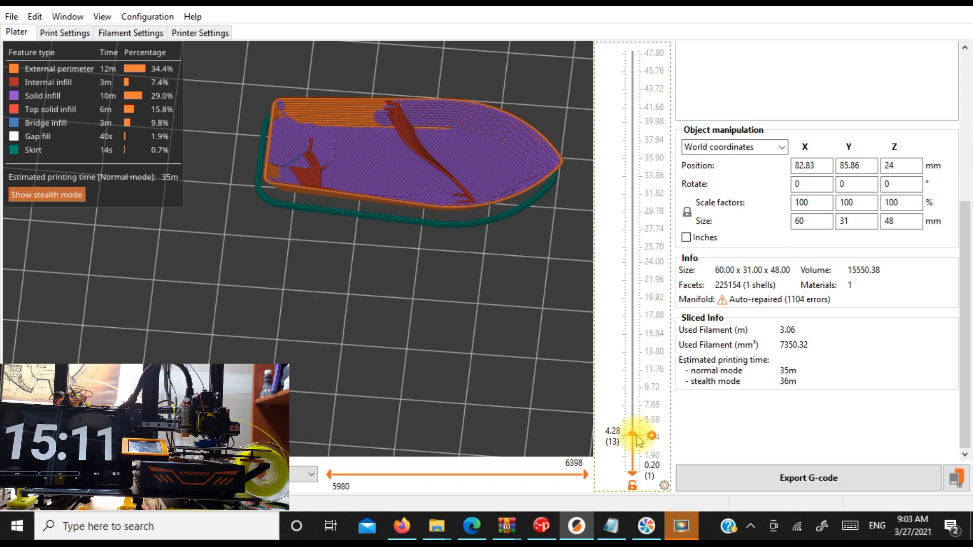
pyautogui.moveTo(632, 437); pyautogui.dragTo(632, 421)
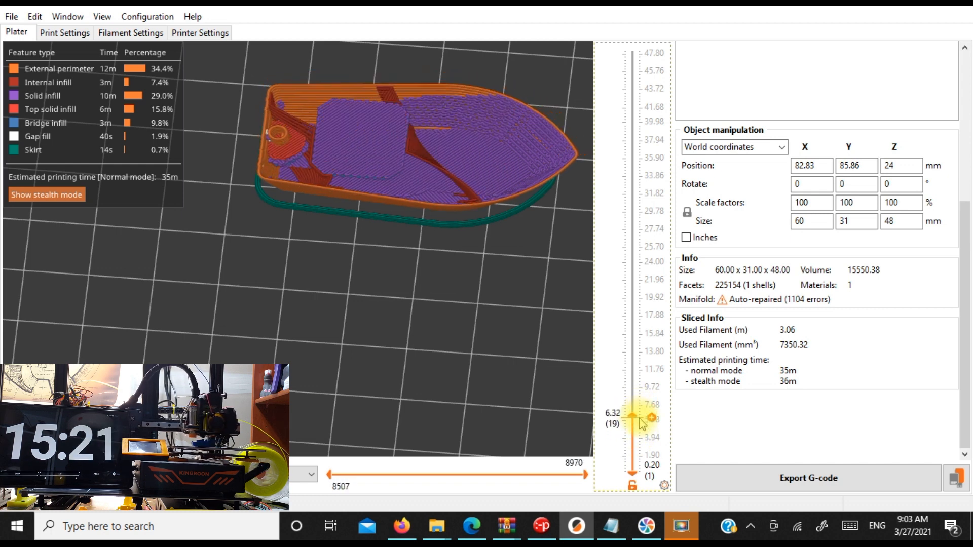
pyautogui.moveTo(631, 417); pyautogui.dragTo(631, 456)
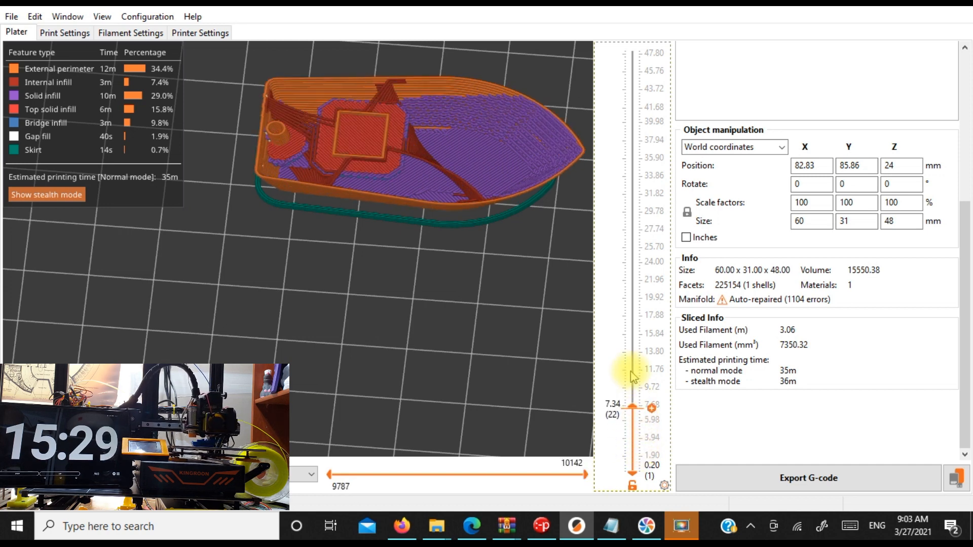
pyautogui.moveTo(633, 409); pyautogui.dragTo(632, 50)
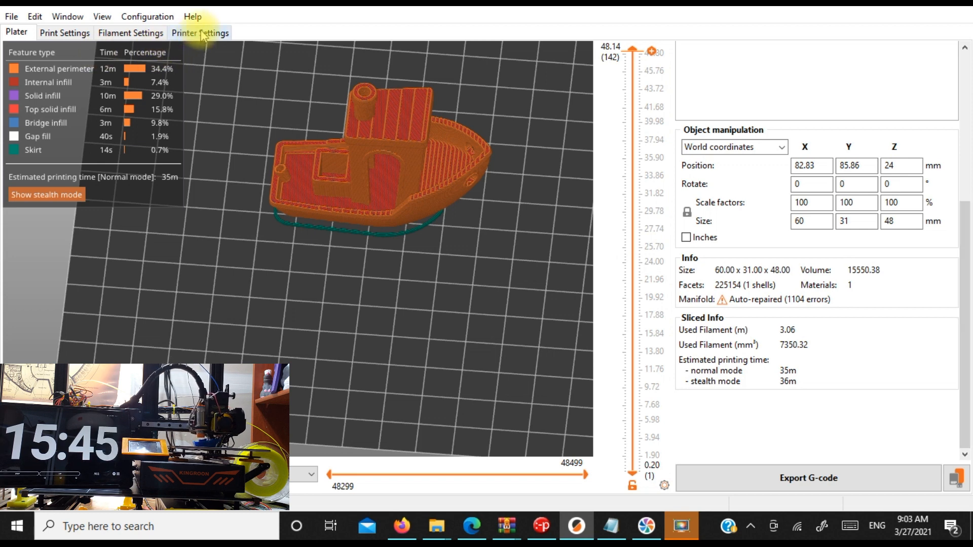
# - In Machine limits, enter maximum feedrates of 400 for X and Y, 24 for Z, 240 for E
pyautogui.click(130, 33)
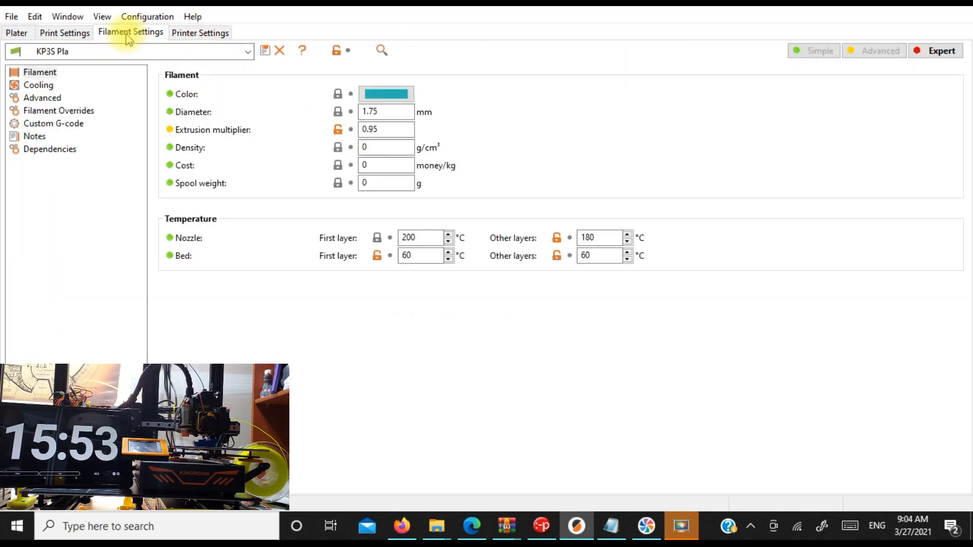
pyautogui.click(200, 32)
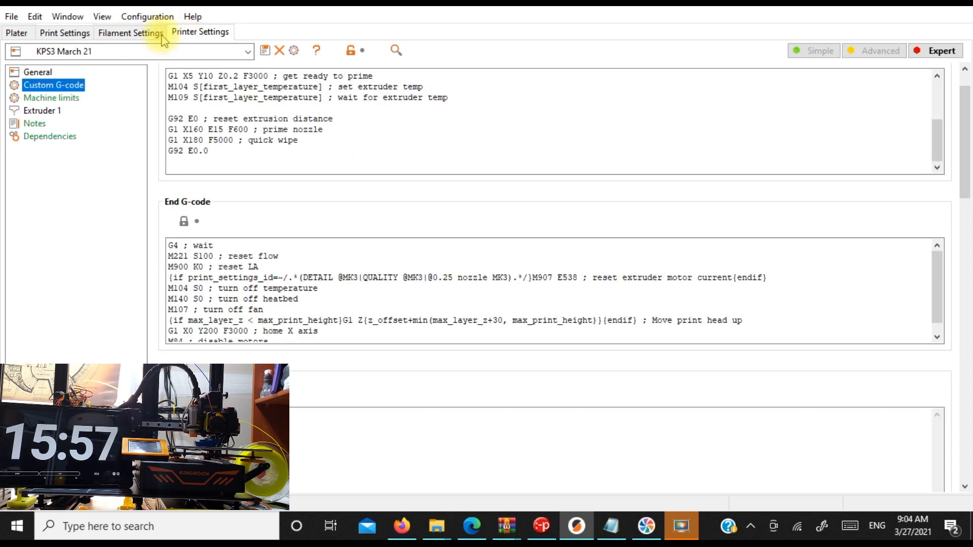
pyautogui.click(51, 97)
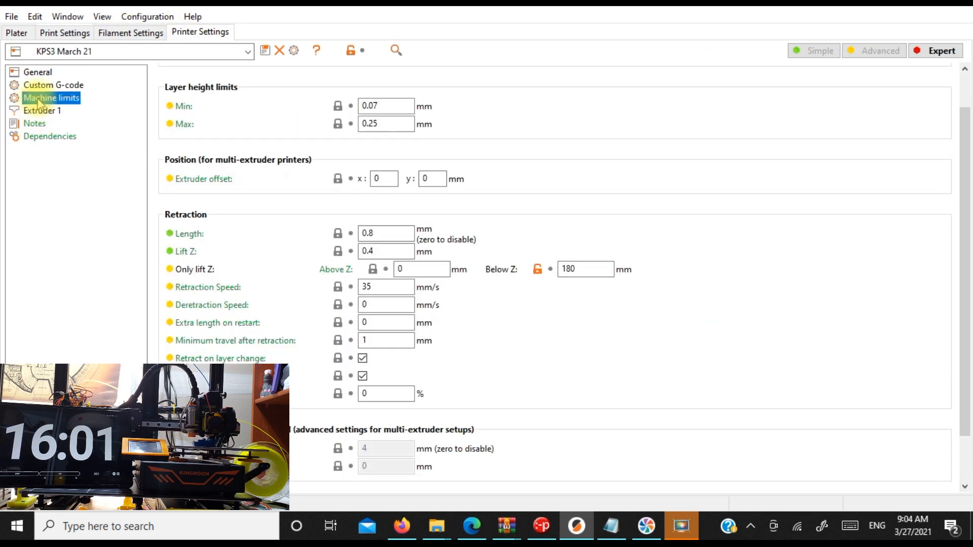
pyautogui.click(51, 98)
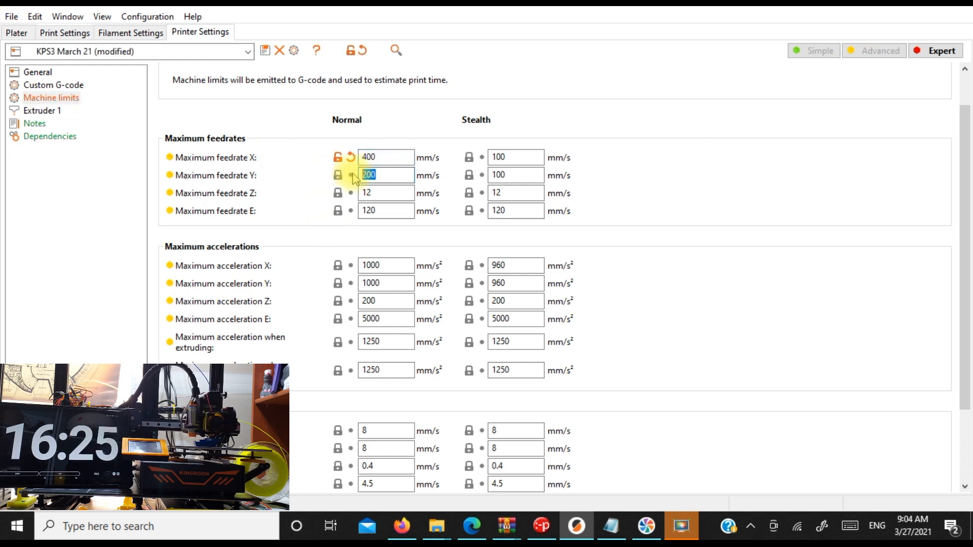
pyautogui.write('400')
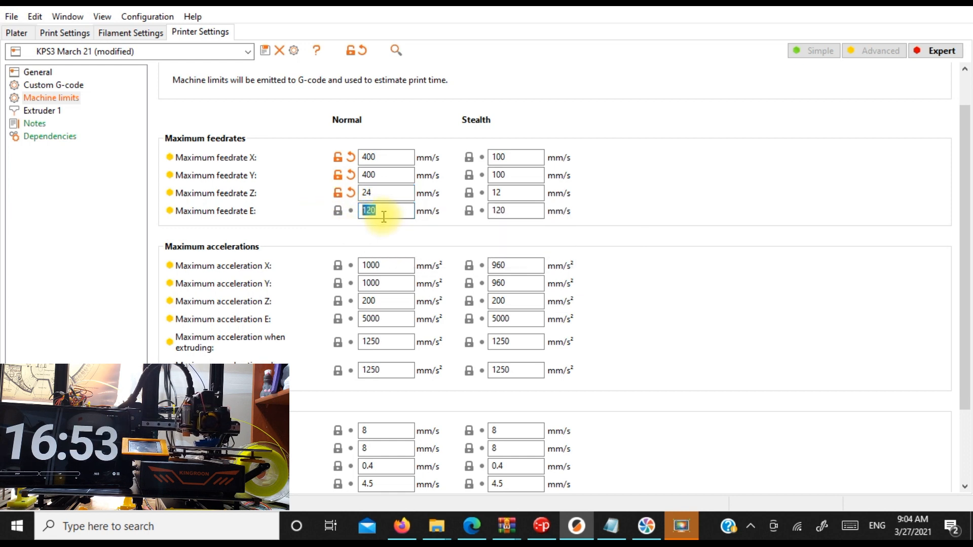
pyautogui.write('24')
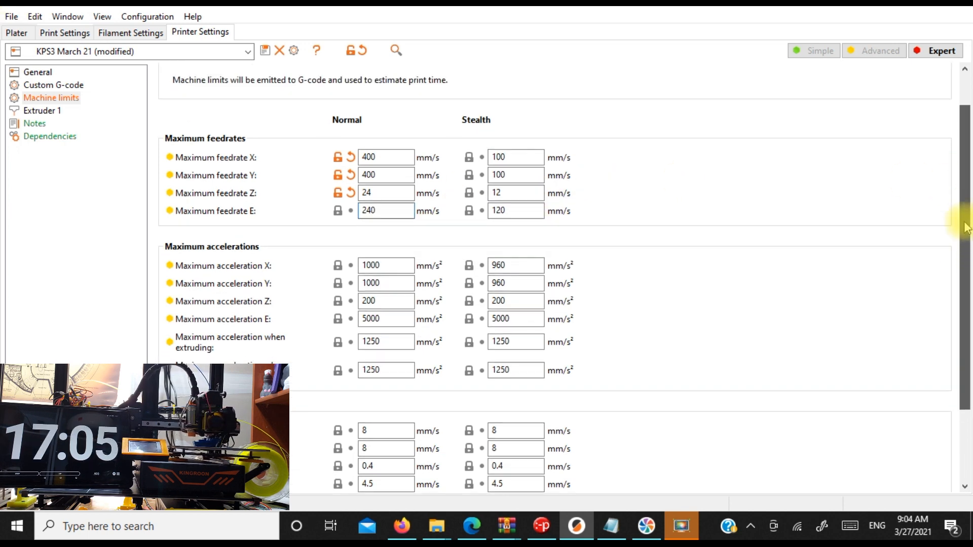
pyautogui.scroll(-3)
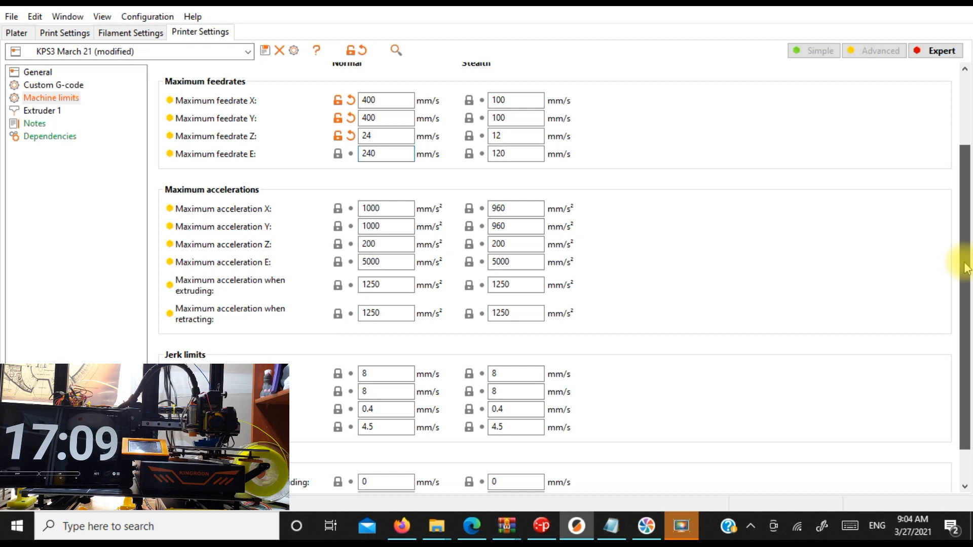
pyautogui.scroll(-3)
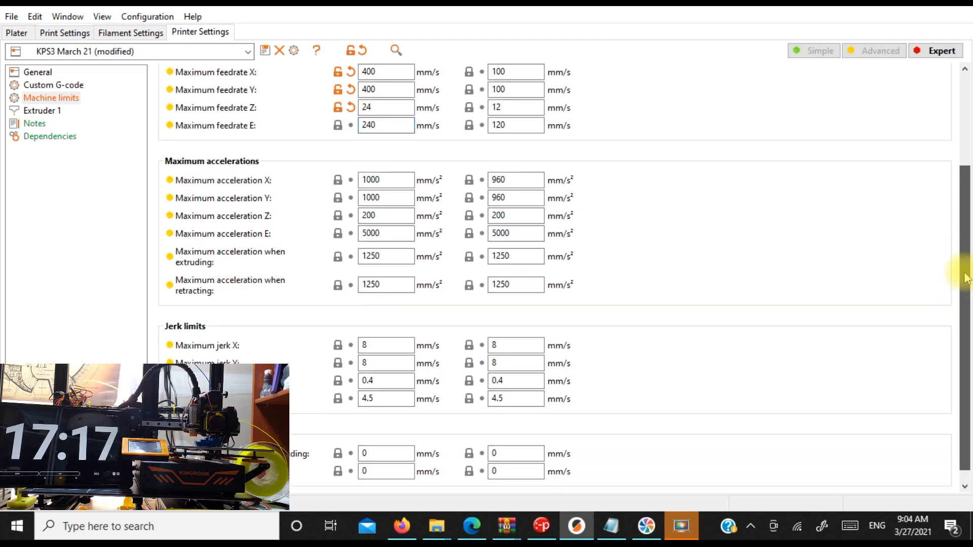
pyautogui.scroll(-3)
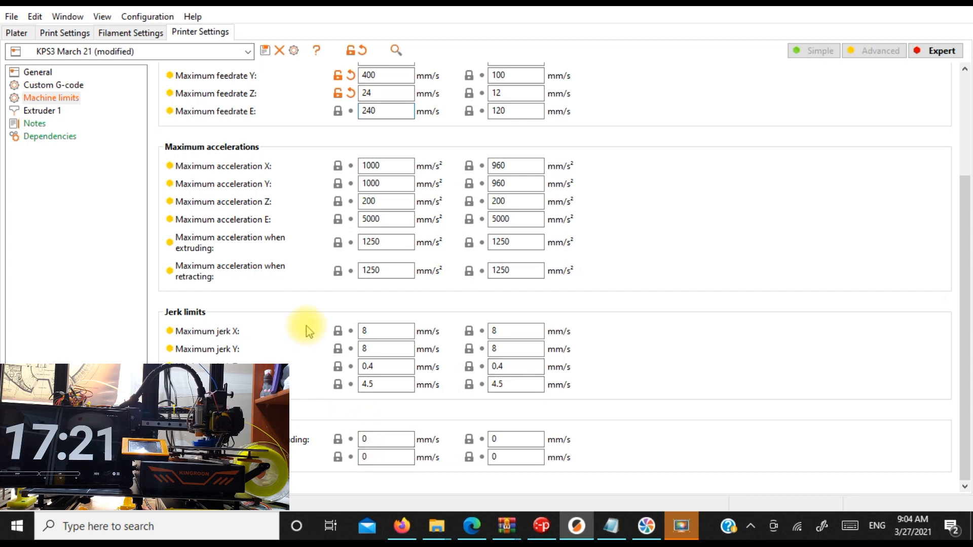
pyautogui.moveTo(211, 197)
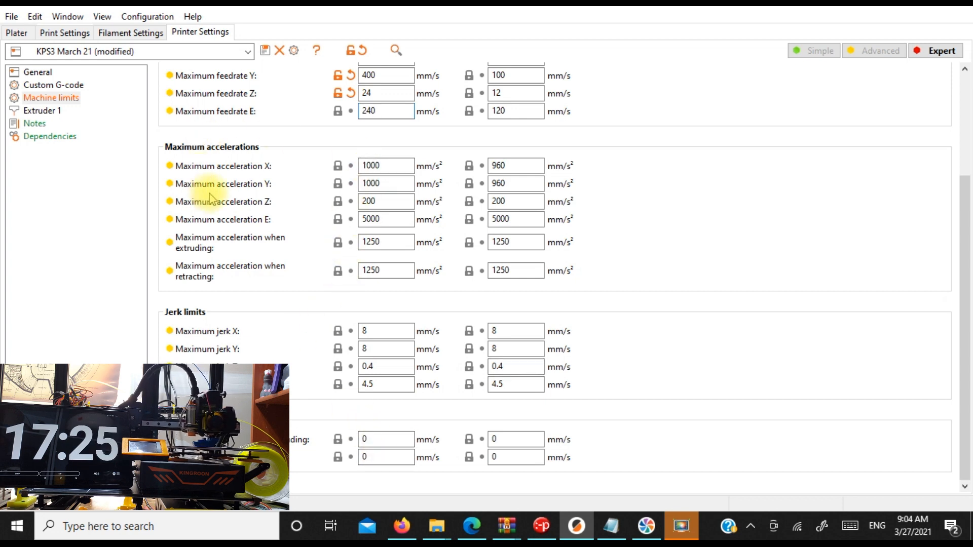
pyautogui.click(385, 111)
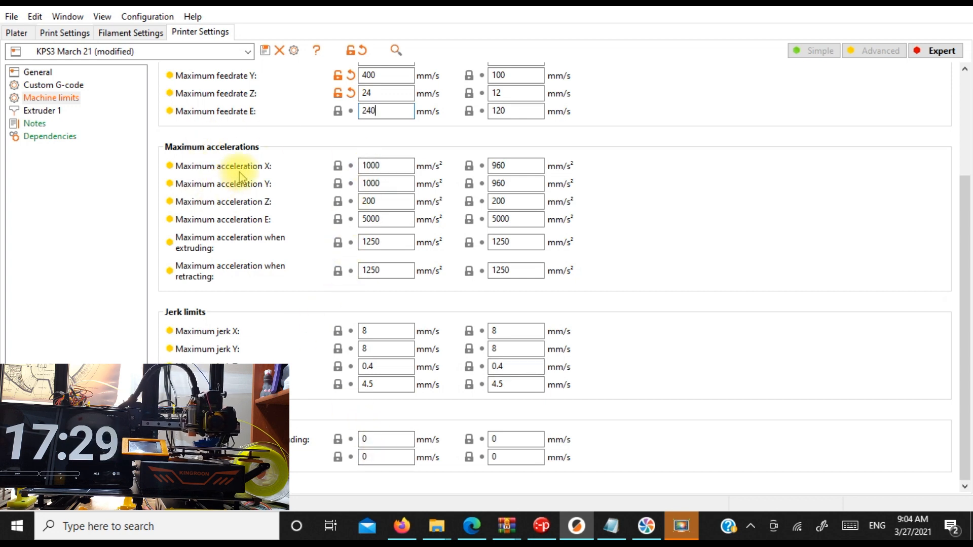
pyautogui.moveTo(385, 241)
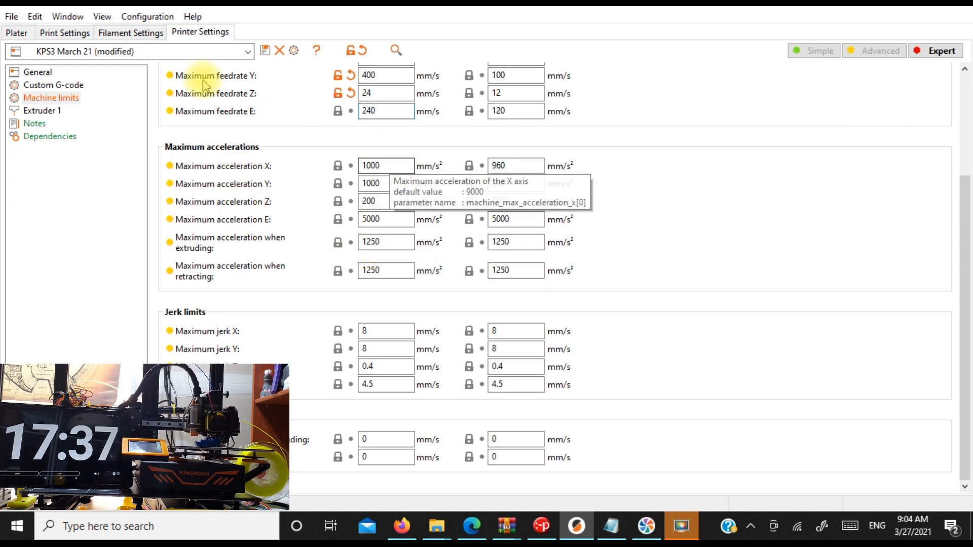
# - In the Speed settings, enter first layer speed 60 and travel speed 400 mm/s
pyautogui.click(63, 32)
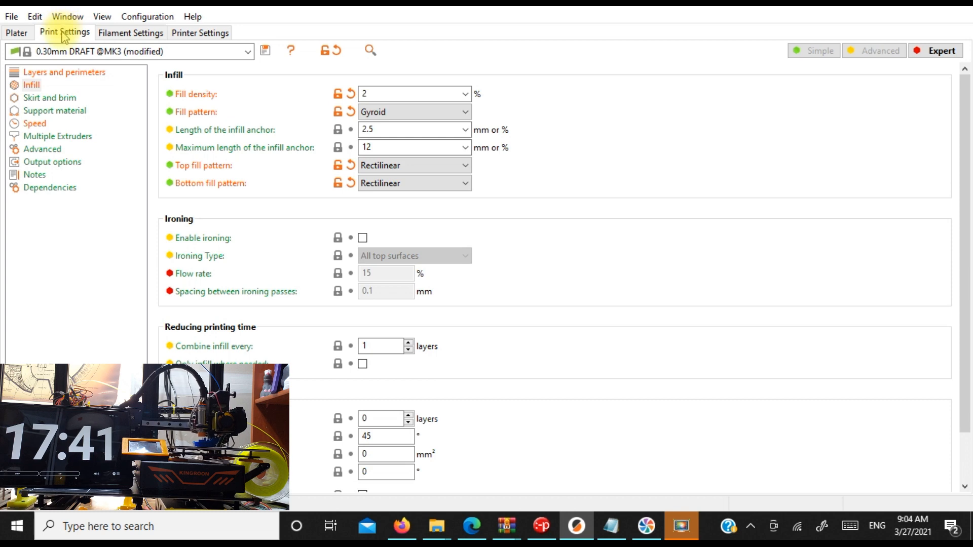
pyautogui.click(35, 123)
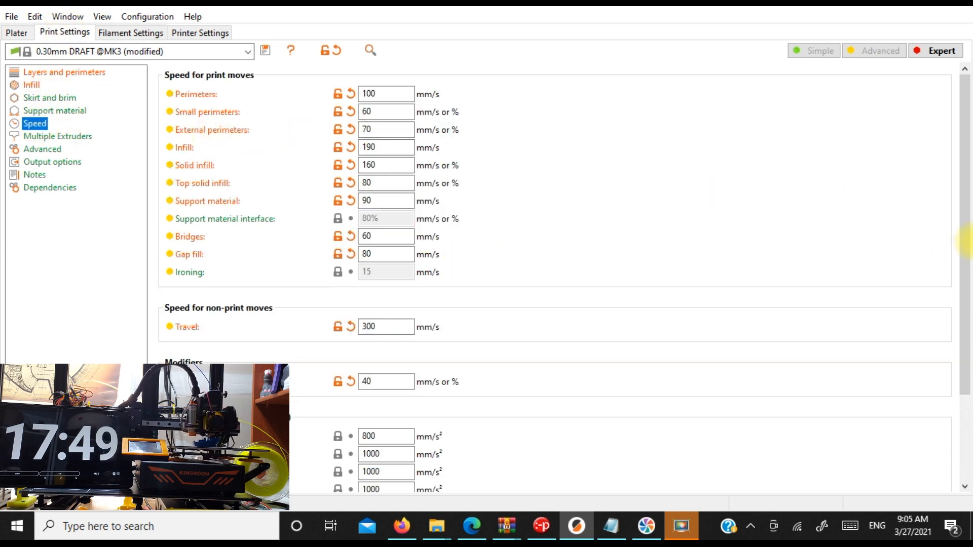
pyautogui.scroll(-3)
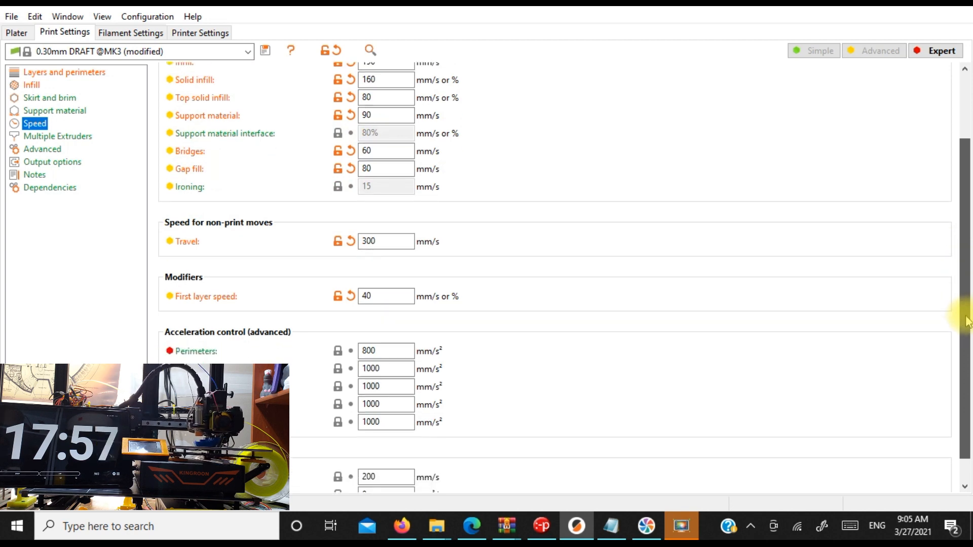
pyautogui.click(200, 32)
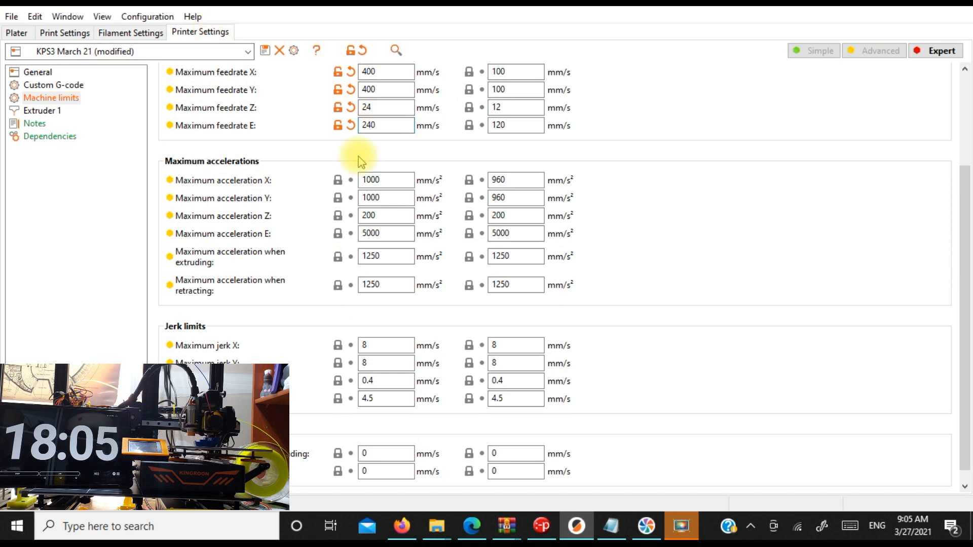
pyautogui.click(64, 33)
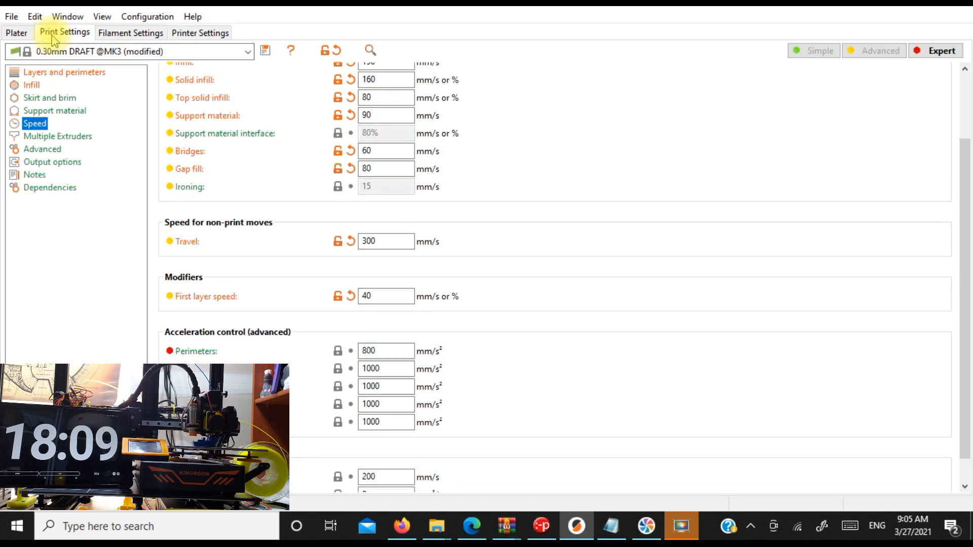
pyautogui.moveTo(384, 275)
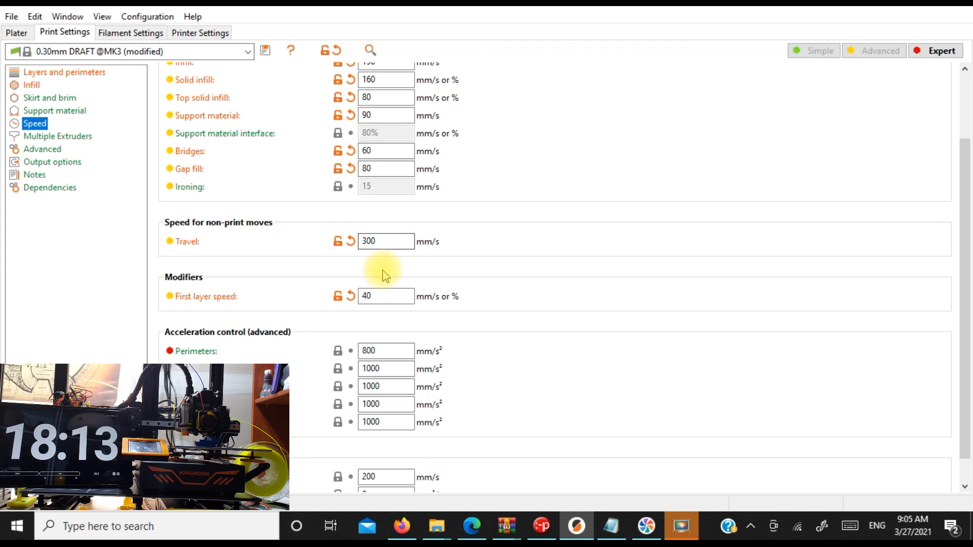
pyautogui.click(387, 296)
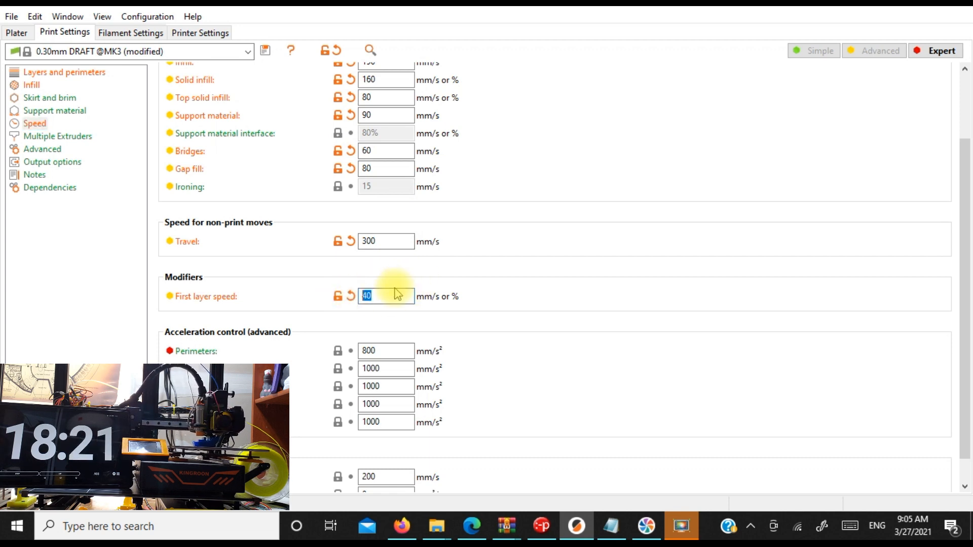
pyautogui.write('60')
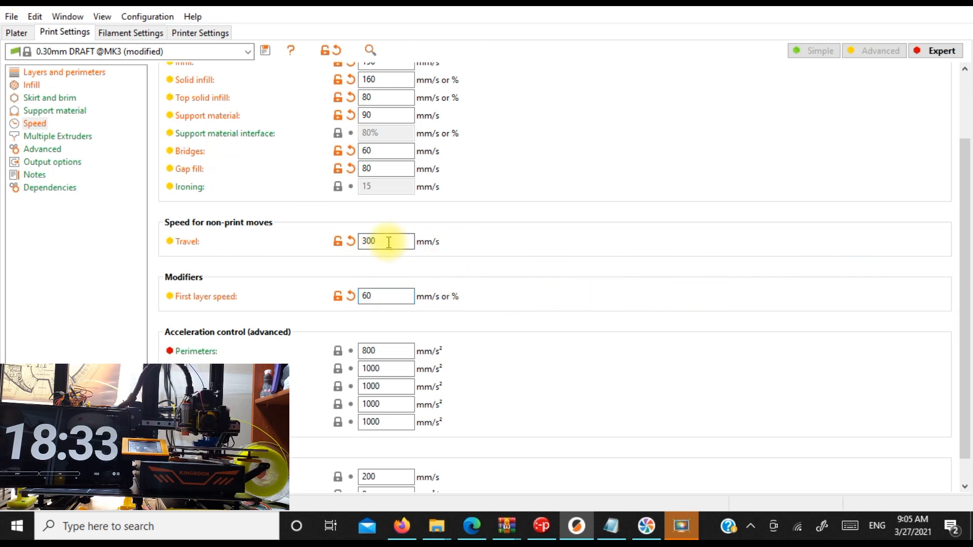
pyautogui.write('400')
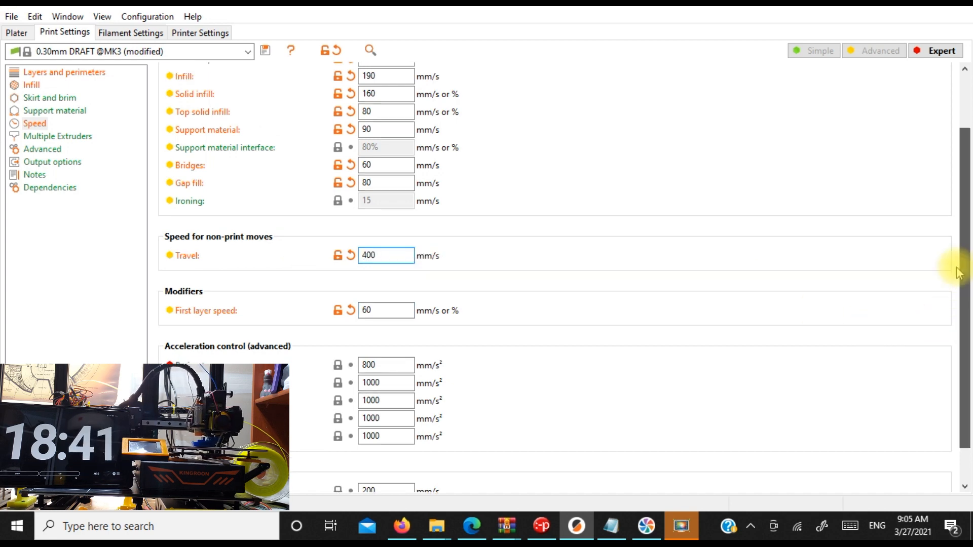
# - Raise the draft print speeds to perimeters 200, infill 400, bridges 120 and gap fill 160 mm/s
pyautogui.scroll(3)
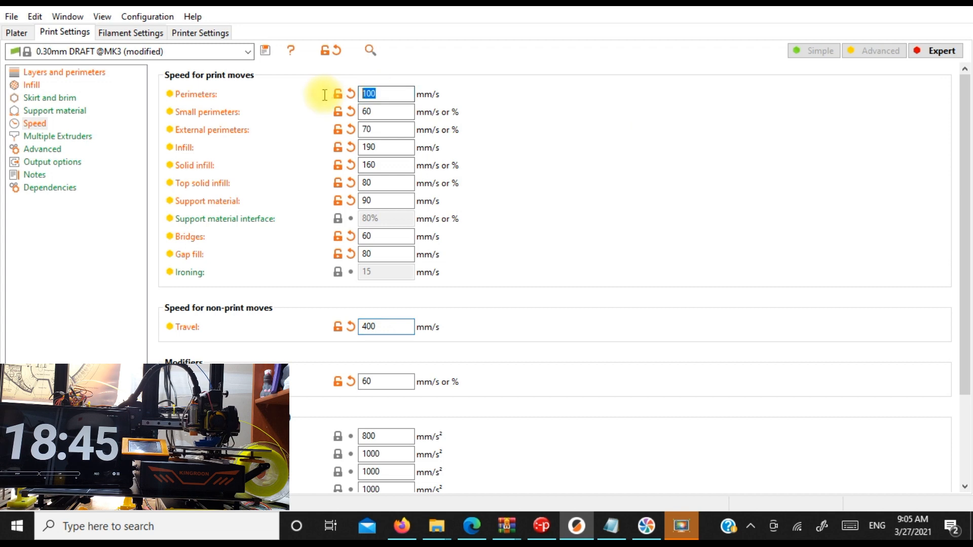
pyautogui.write('200')
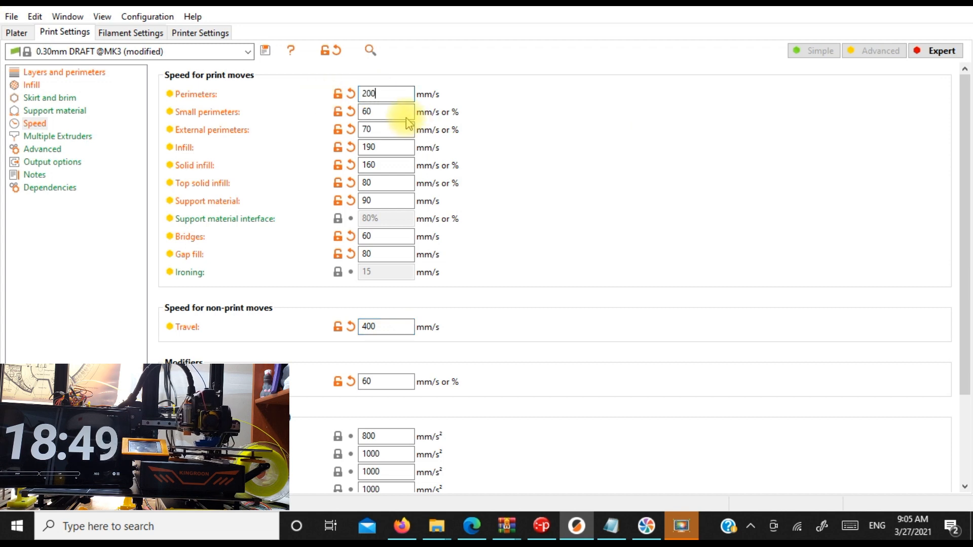
pyautogui.write('12')
pyautogui.click(386, 129)
pyautogui.write('140')
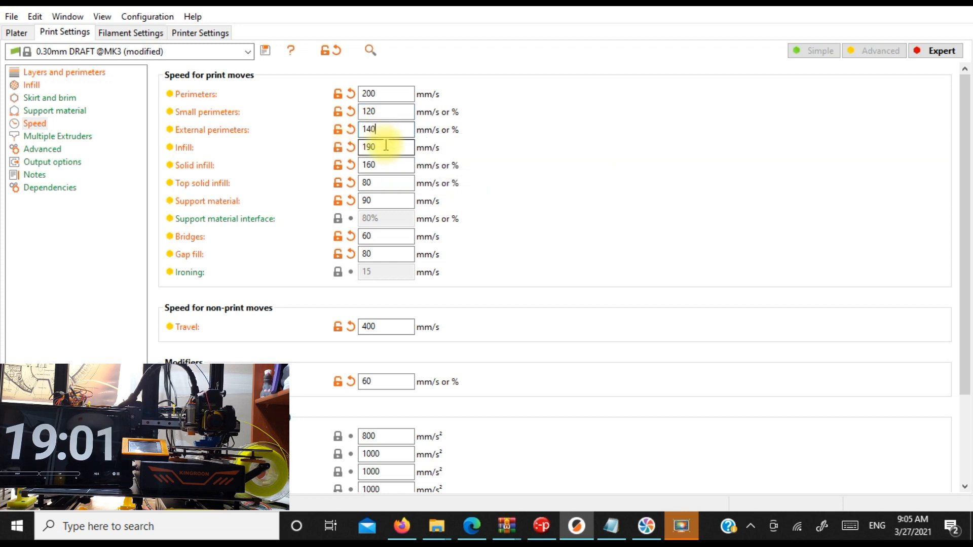
pyautogui.click(385, 147)
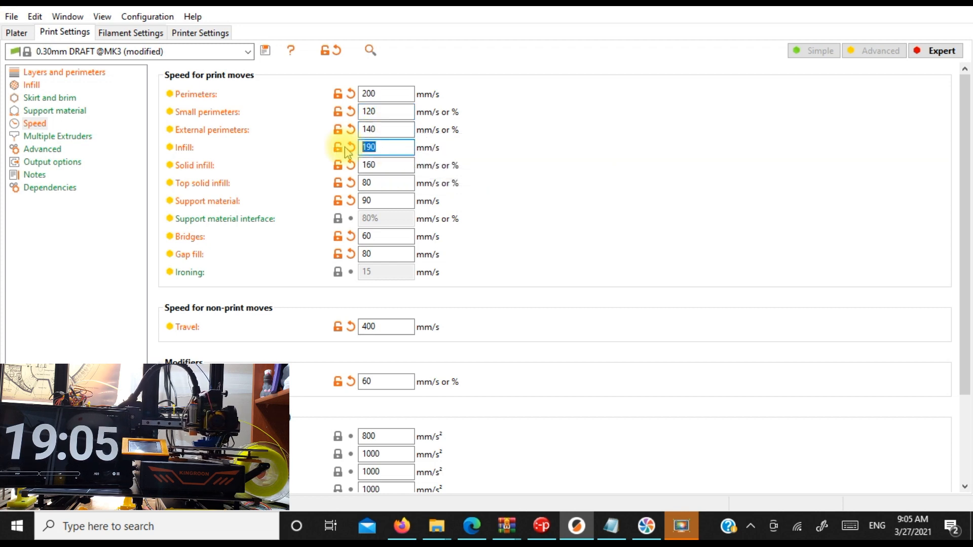
pyautogui.write('400')
pyautogui.click(387, 165)
pyautogui.write('300')
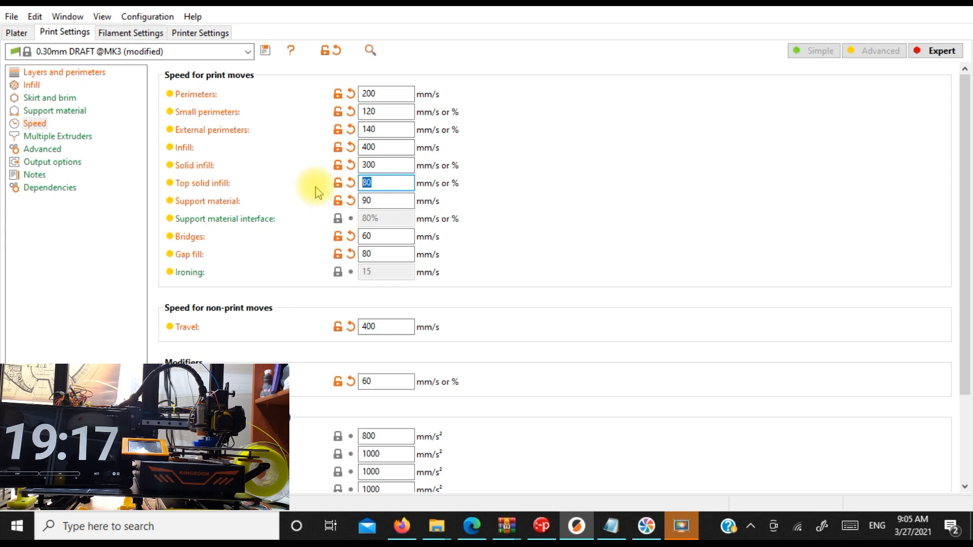
pyautogui.write('160')
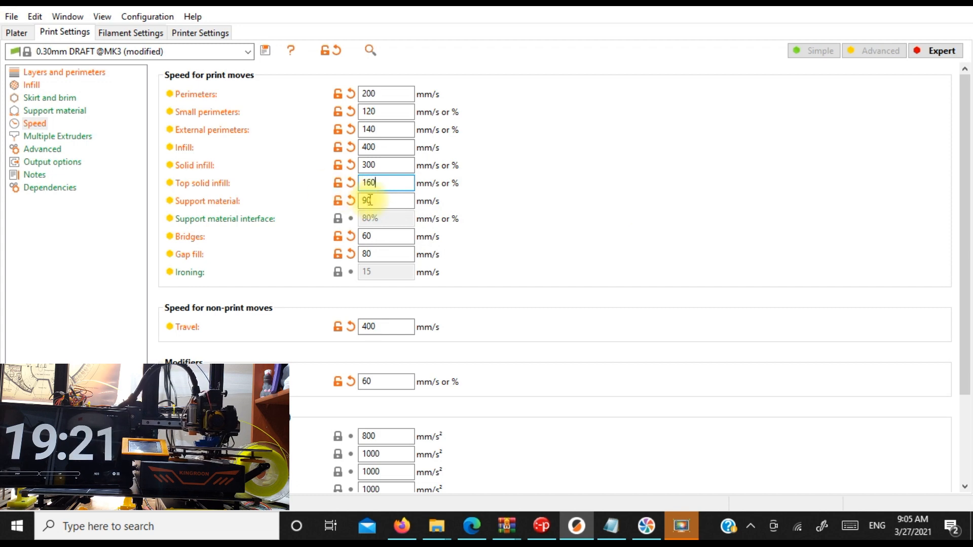
pyautogui.write('200')
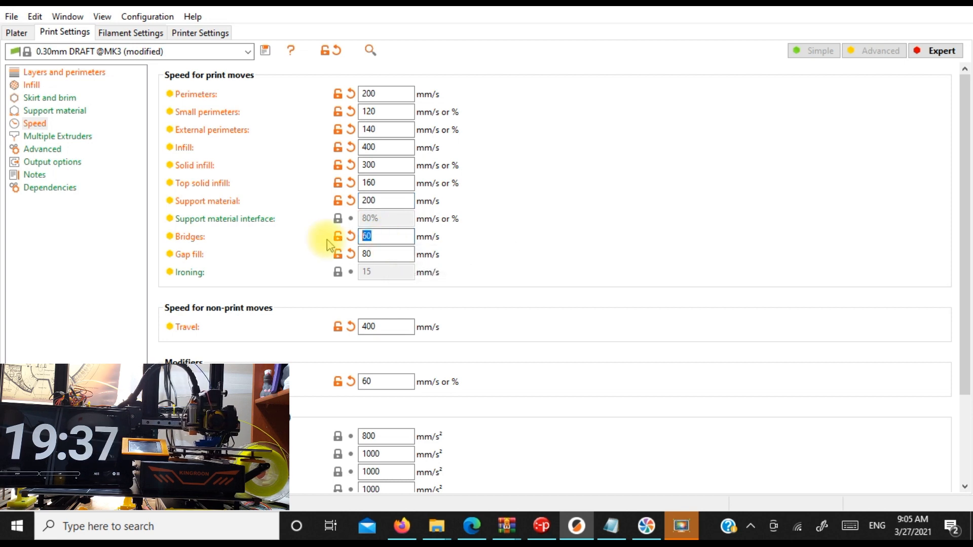
pyautogui.write('120')
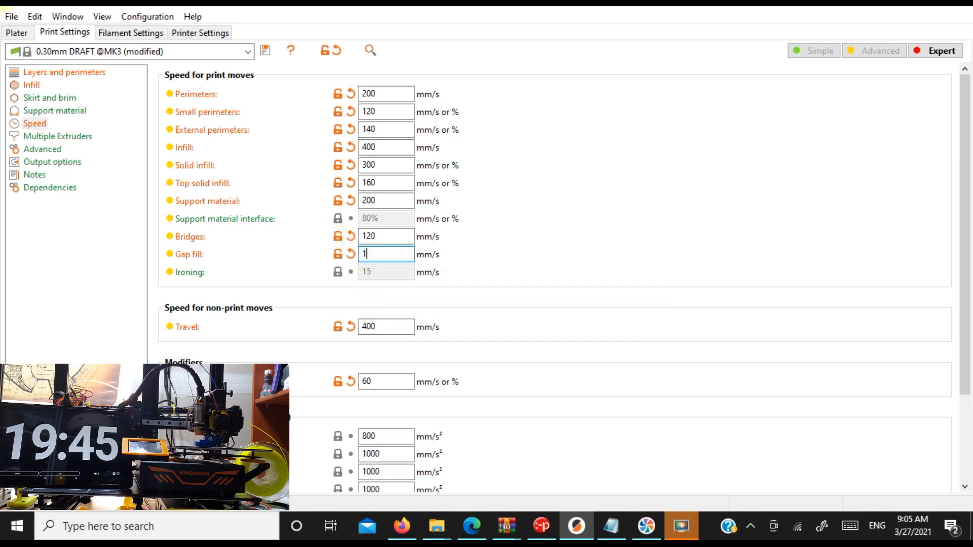
pyautogui.write('60')
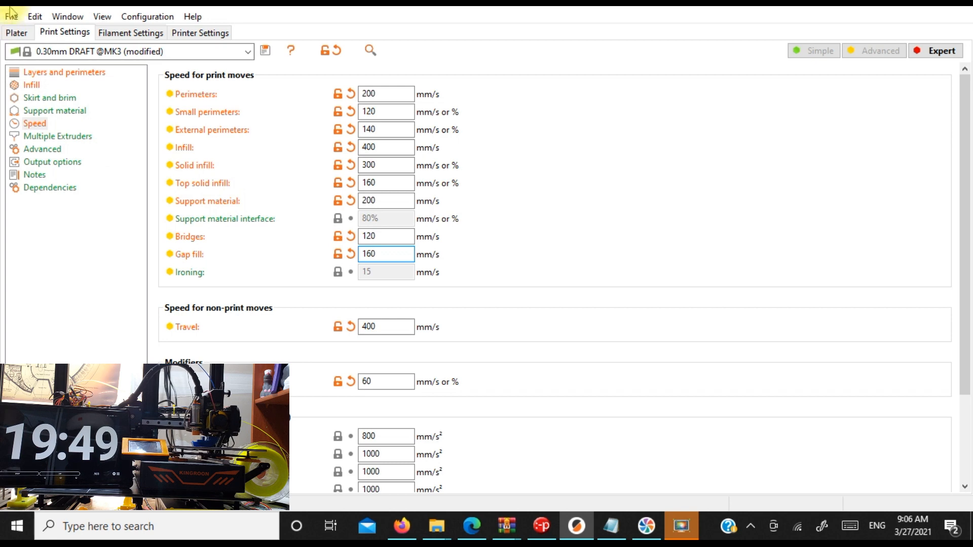
# - Re-slice the Benchy from the Plater (about 35 minutes, 3.06 m filament) and orbit the result
pyautogui.click(16, 33)
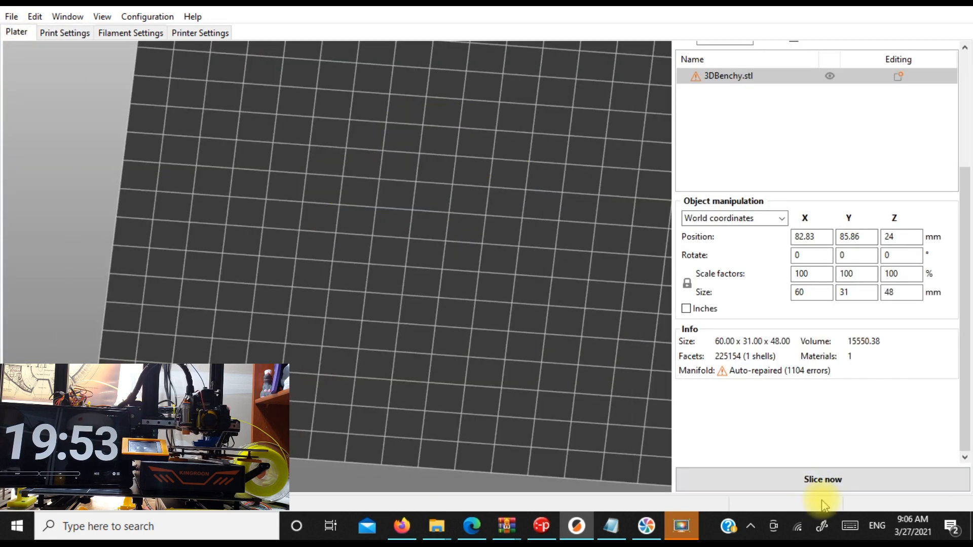
pyautogui.click(823, 479)
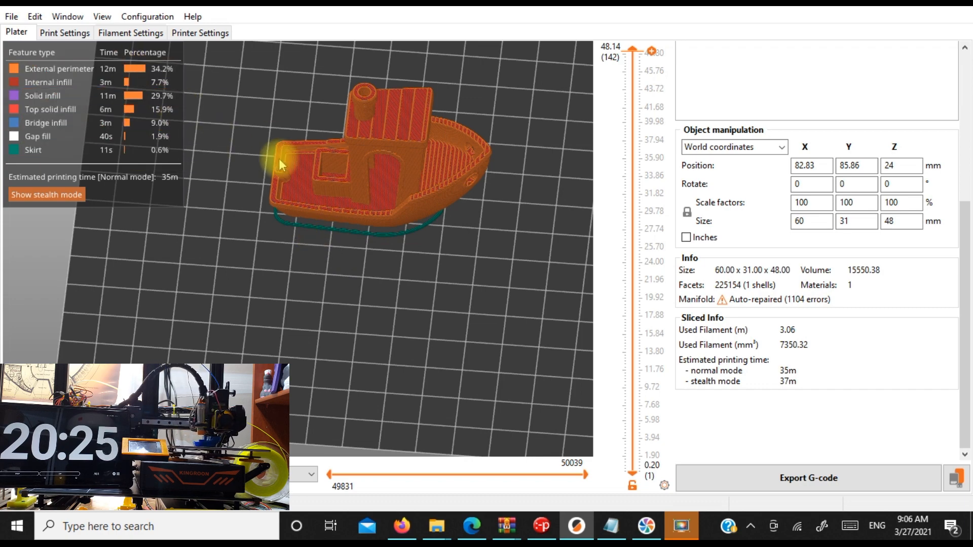
pyautogui.moveTo(279, 164); pyautogui.dragTo(338, 259)
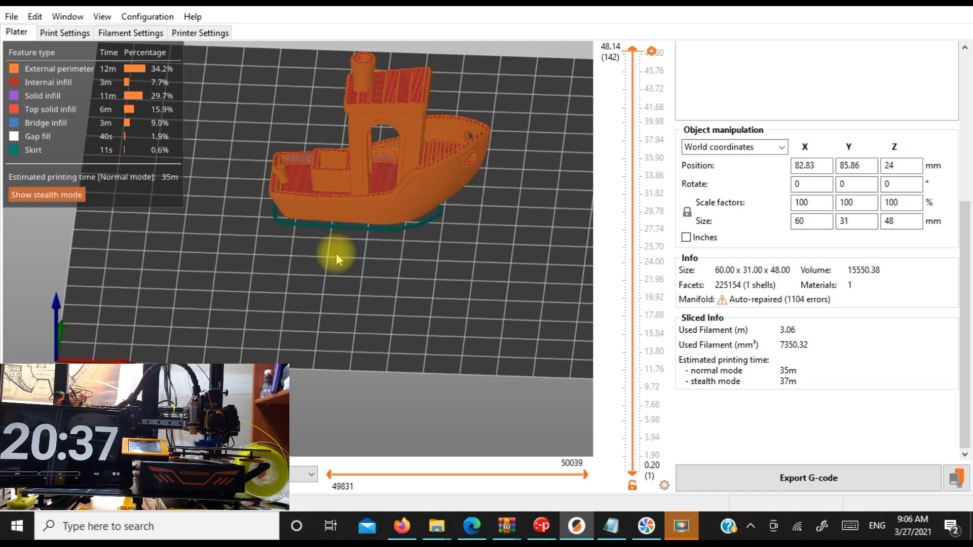
pyautogui.moveTo(402, 281)
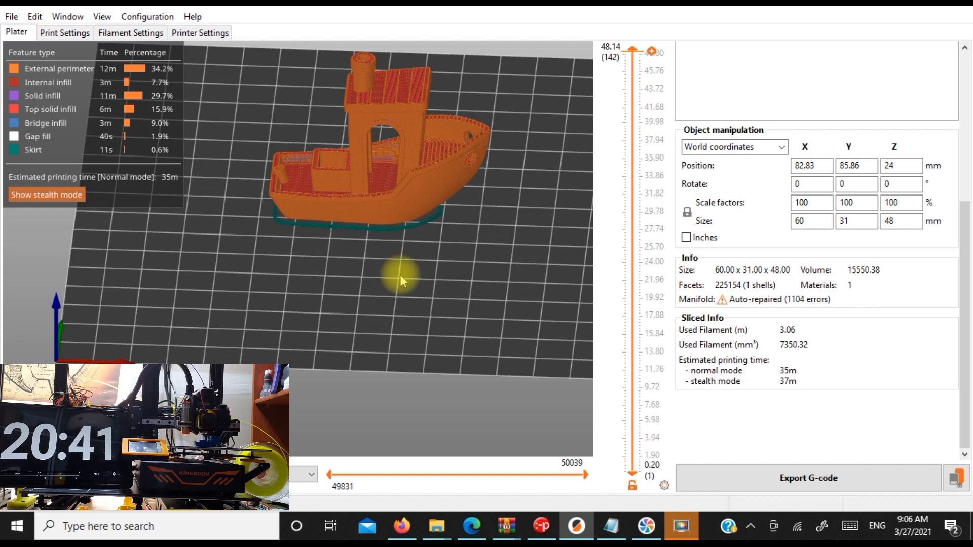